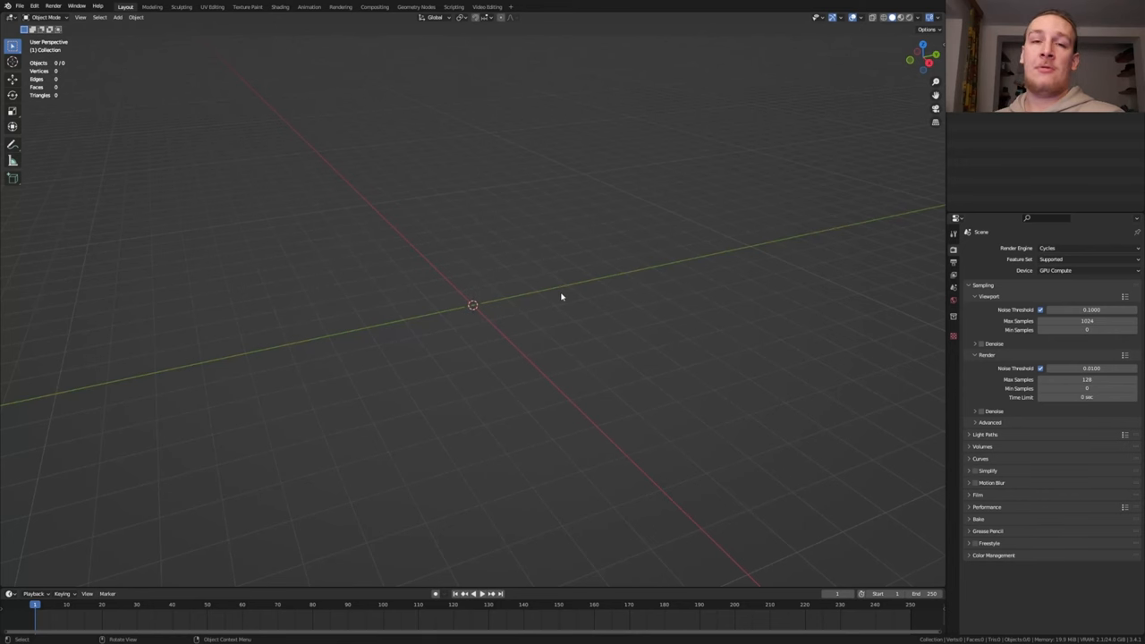
pyautogui.moveTo(539, 381)
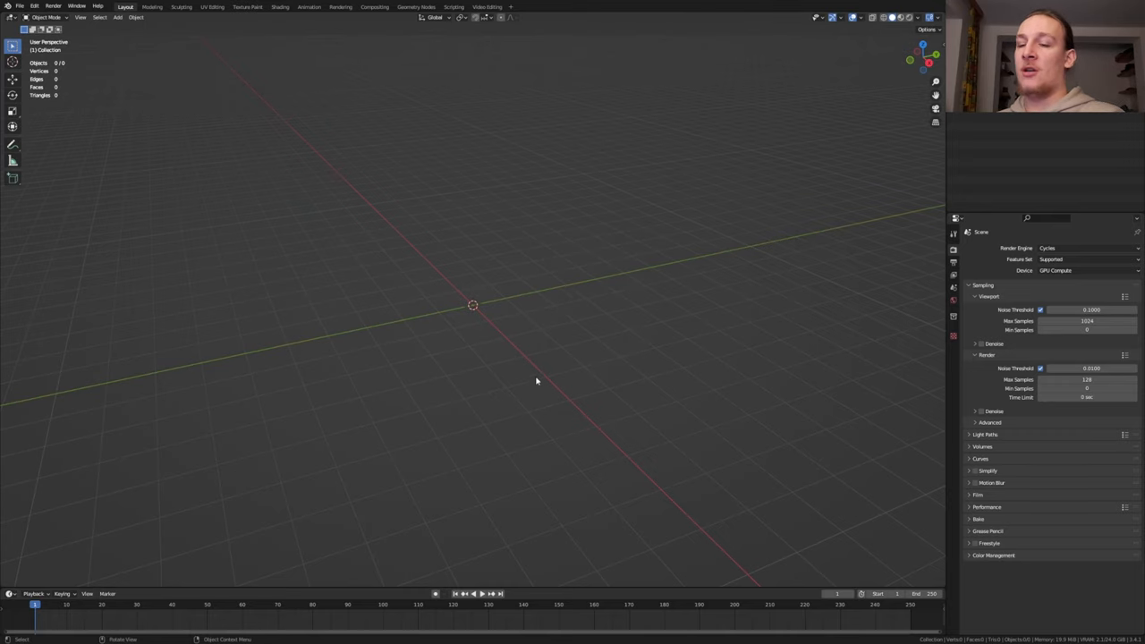
# Add a 2 m plane at the world origin of the empty scene.
pyautogui.click(115, 18)
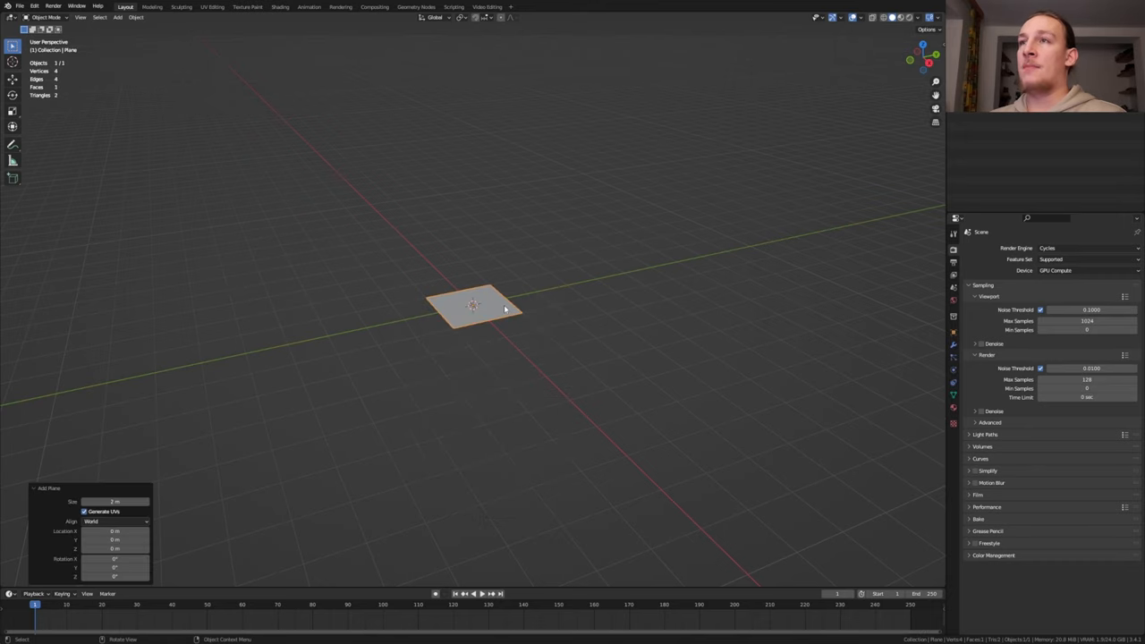
# Create a geometry node tree on the plane with an ico sphere and a Multiply math node.
pyautogui.click(421, 7)
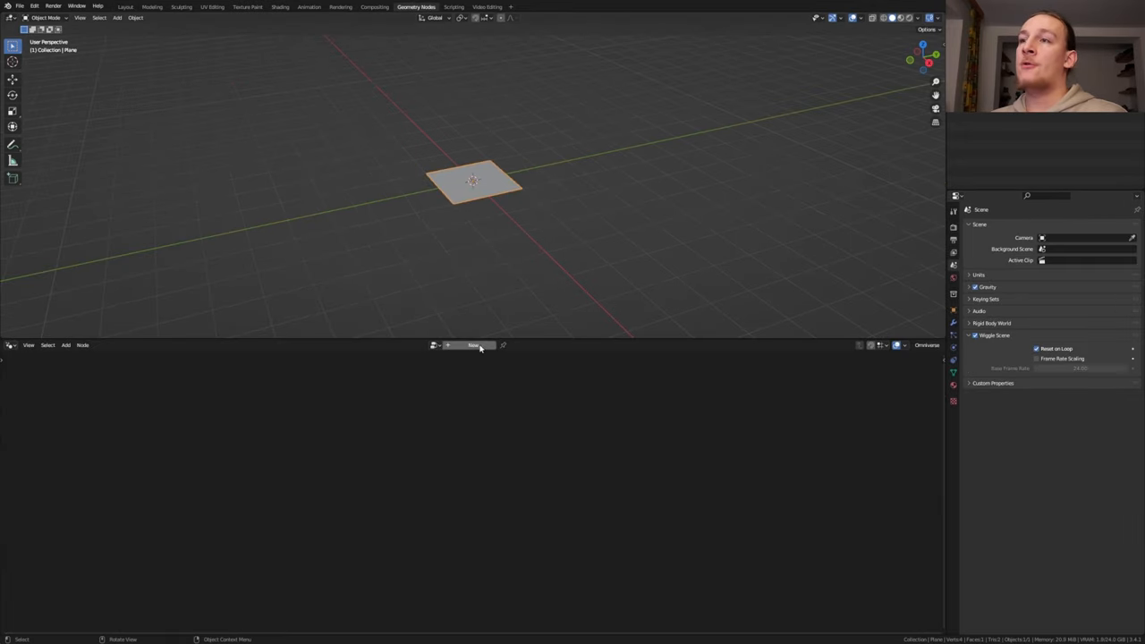
pyautogui.click(476, 345)
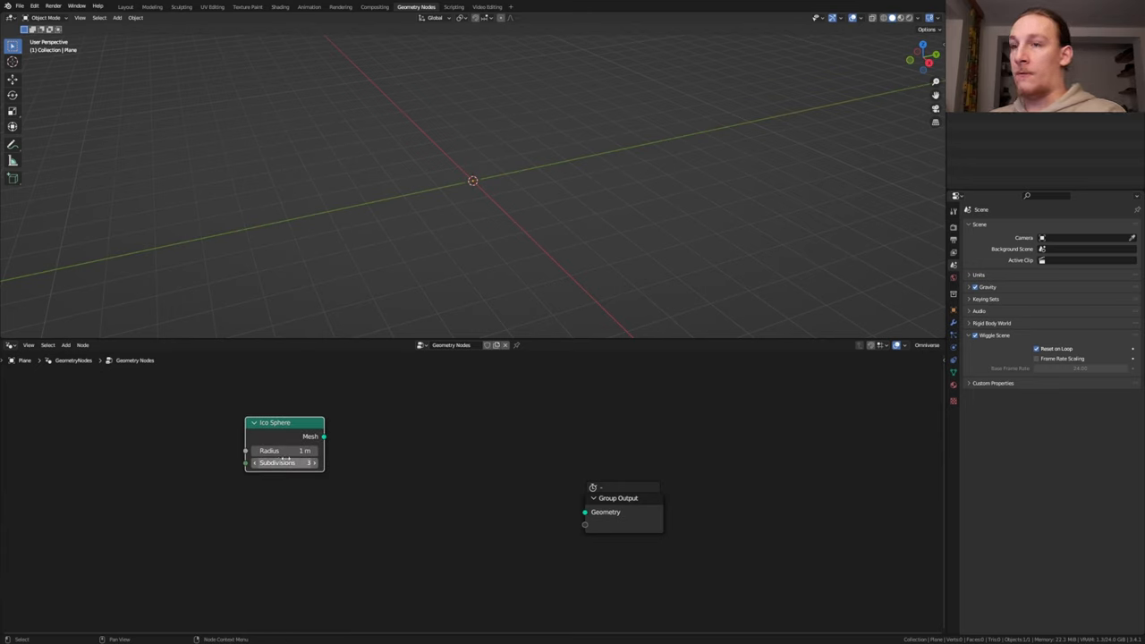
pyautogui.moveTo(323, 437); pyautogui.dragTo(584, 511)
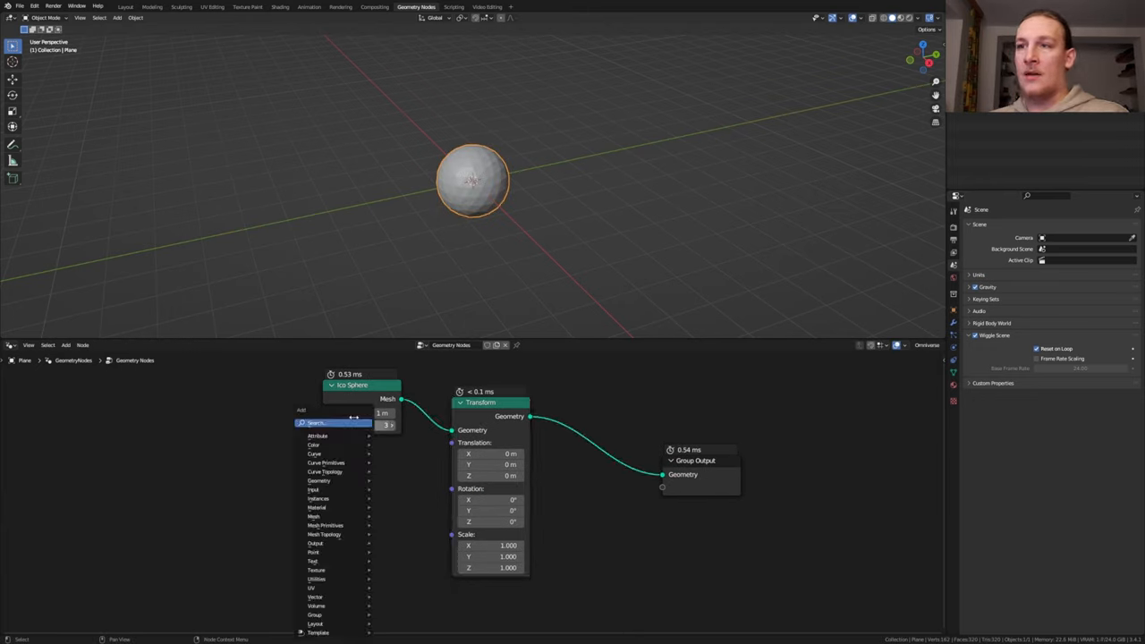
pyautogui.click(319, 481)
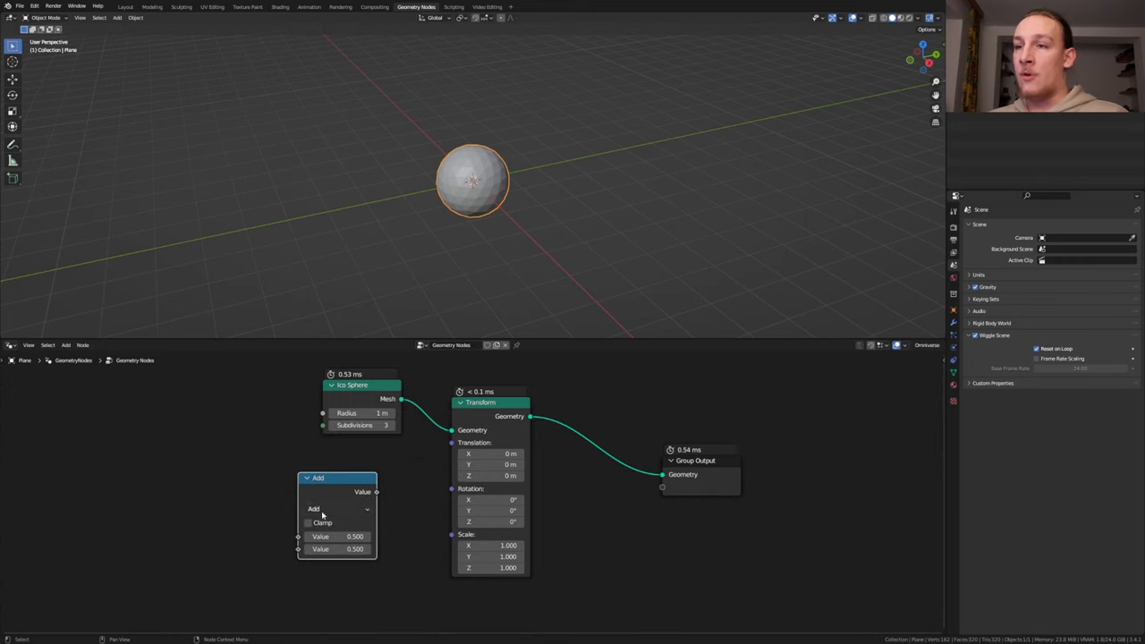
pyautogui.click(336, 509)
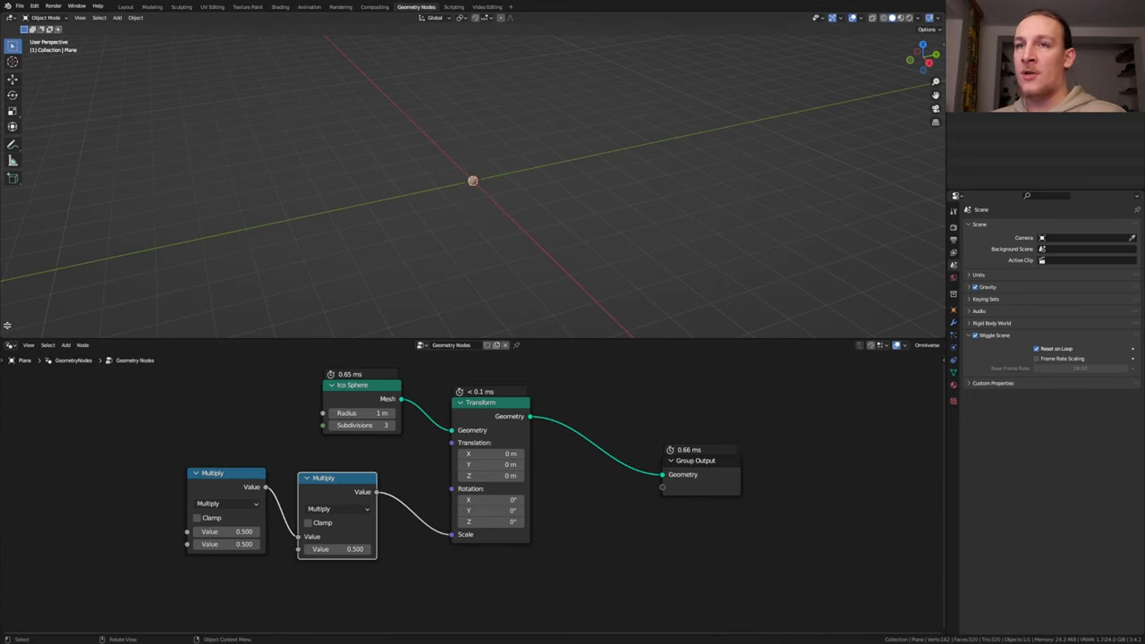
# Turn the new area into a Graph Editor and bake Intro.mp4's sound to F-Curves.
pyautogui.click(10, 235)
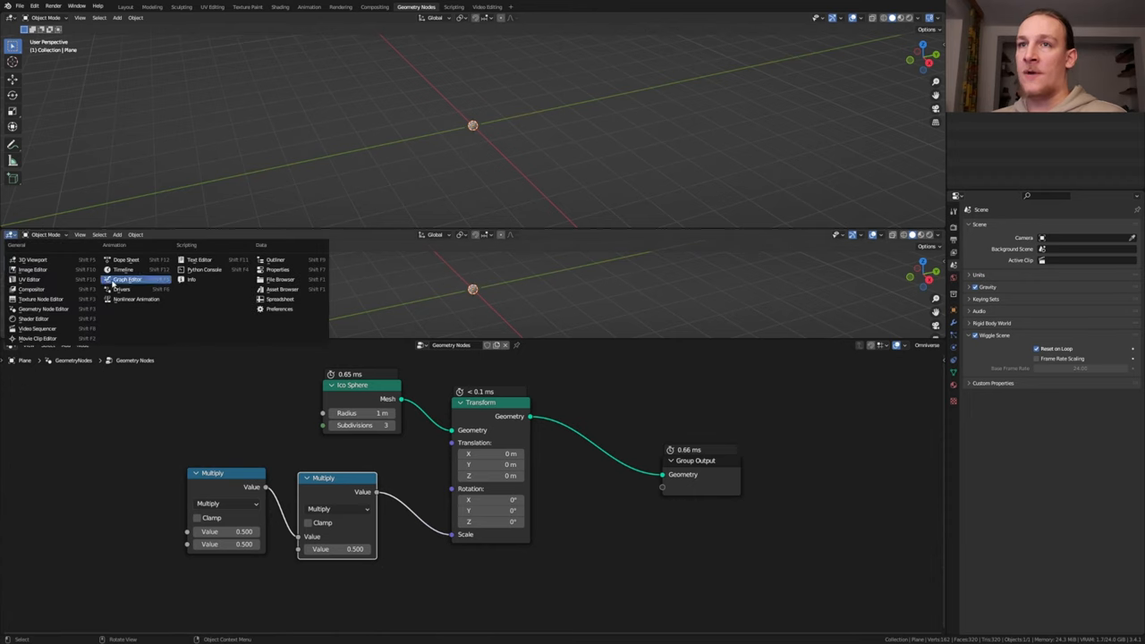
pyautogui.click(123, 279)
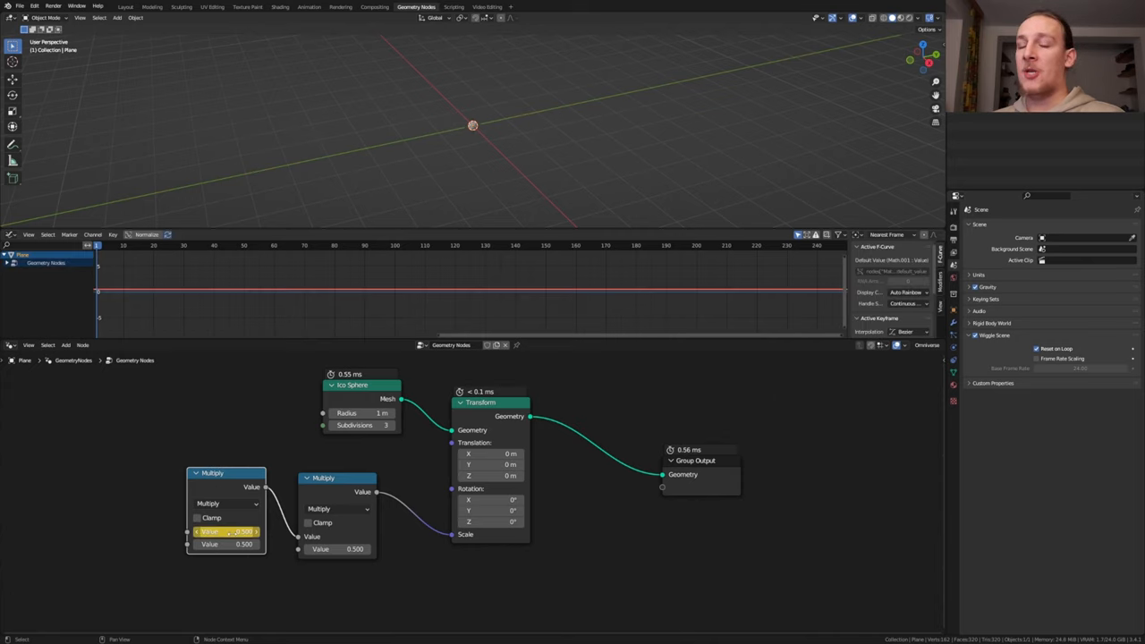
pyautogui.click(112, 234)
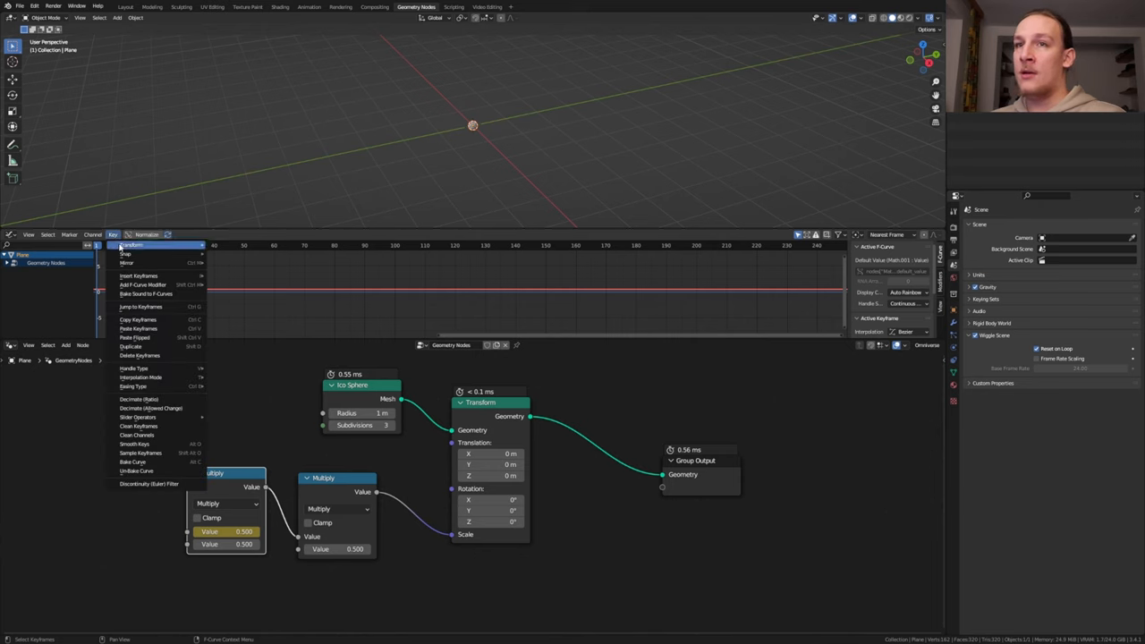
pyautogui.click(160, 294)
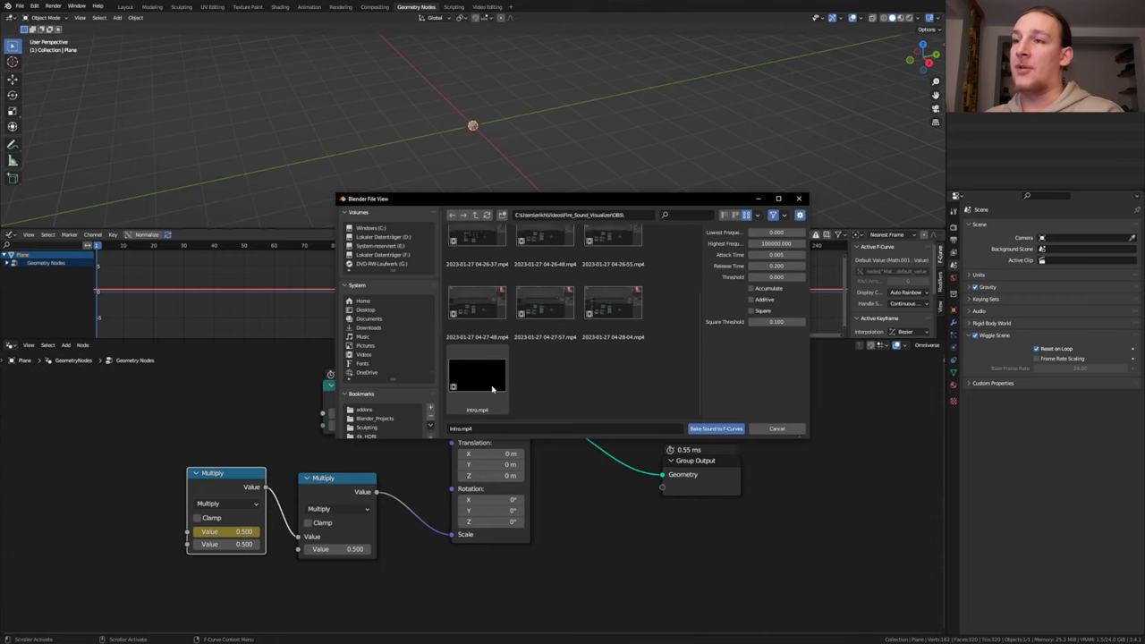
pyautogui.moveTo(481, 376)
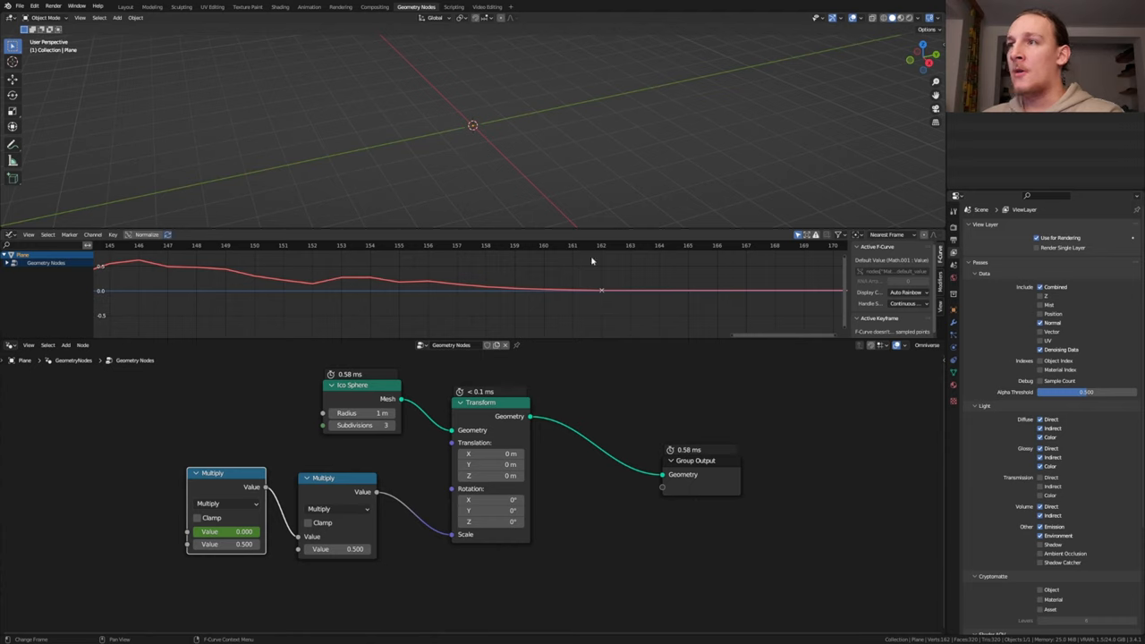
pyautogui.moveTo(597, 279)
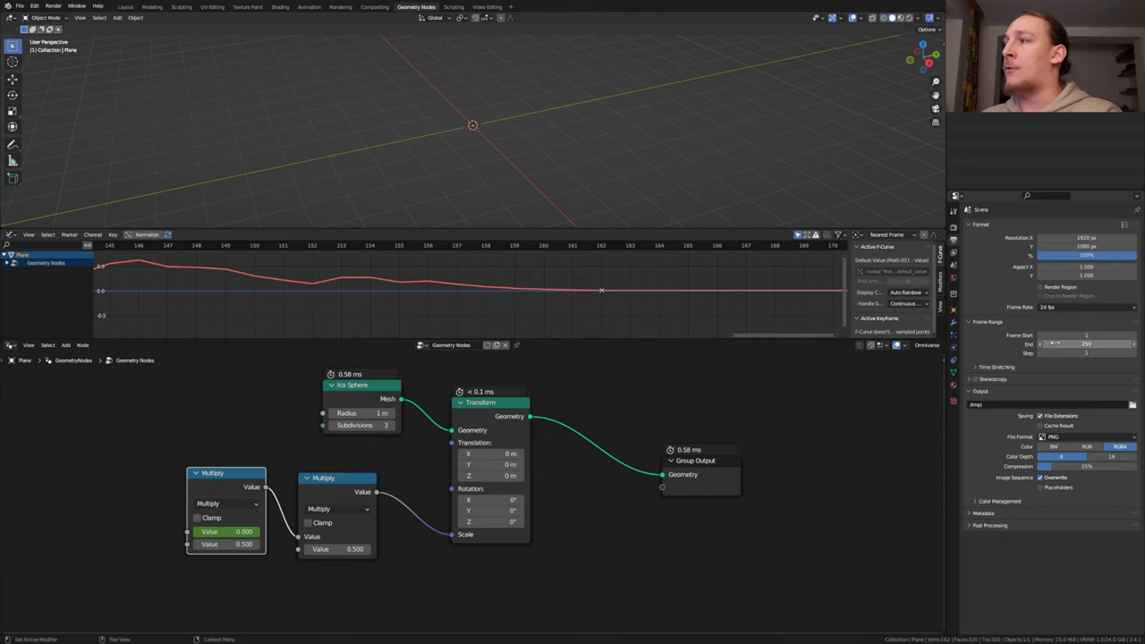
# Adjust the scene's end frame in Output Properties.
pyautogui.click(1082, 343)
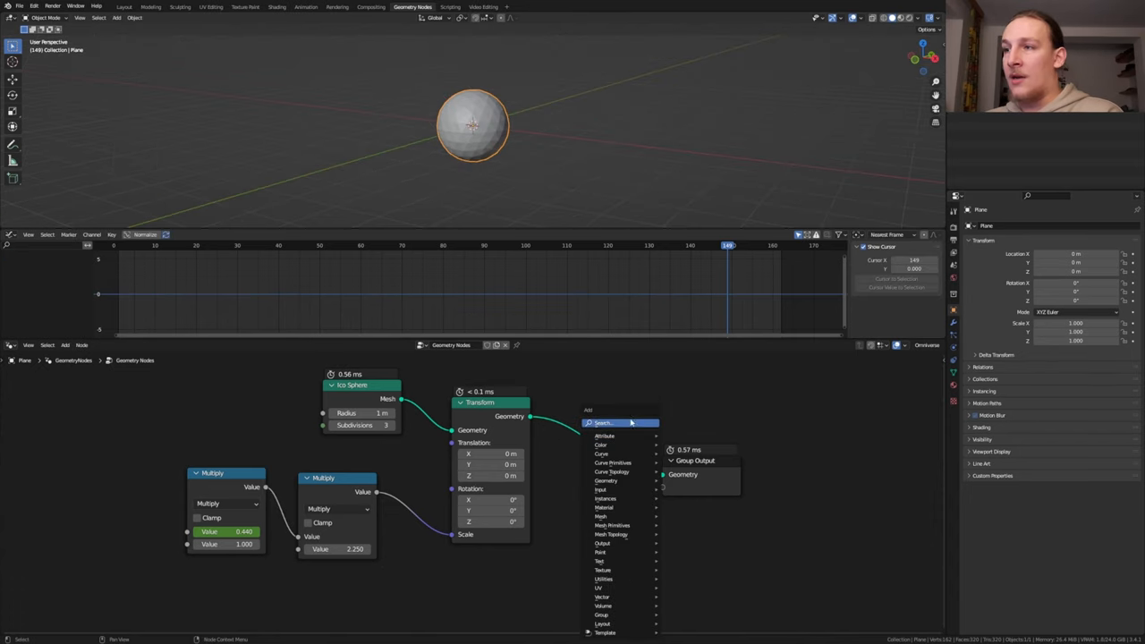
# Add a level-3 Subdivision Surface node and a cube scaled to about 4.98 around the sphere.
pyautogui.write('sub')
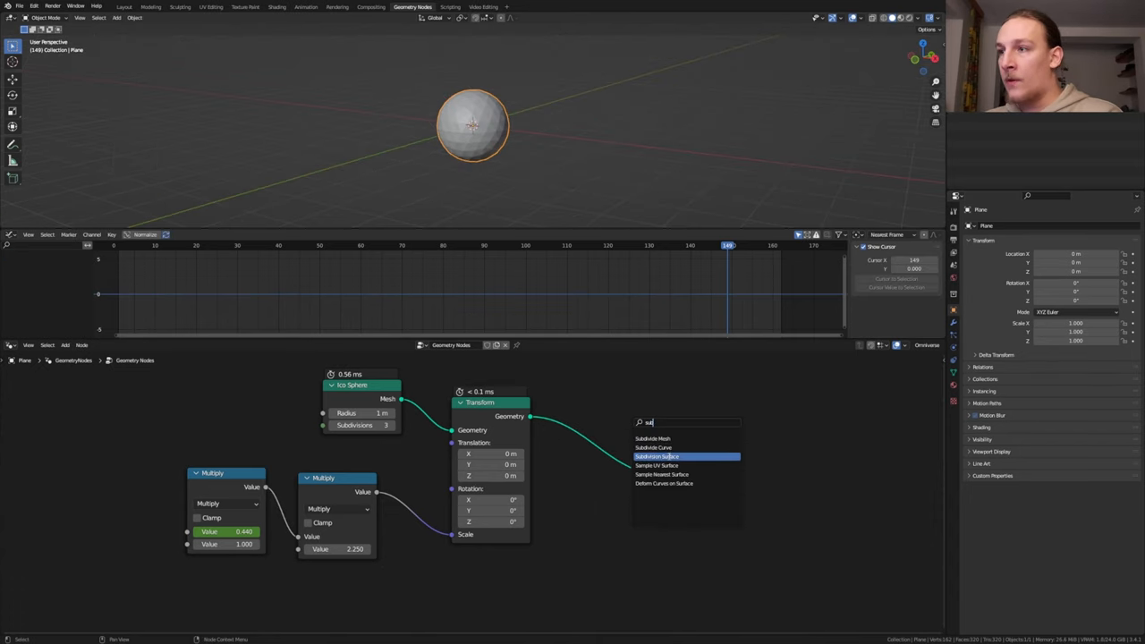
pyautogui.click(656, 456)
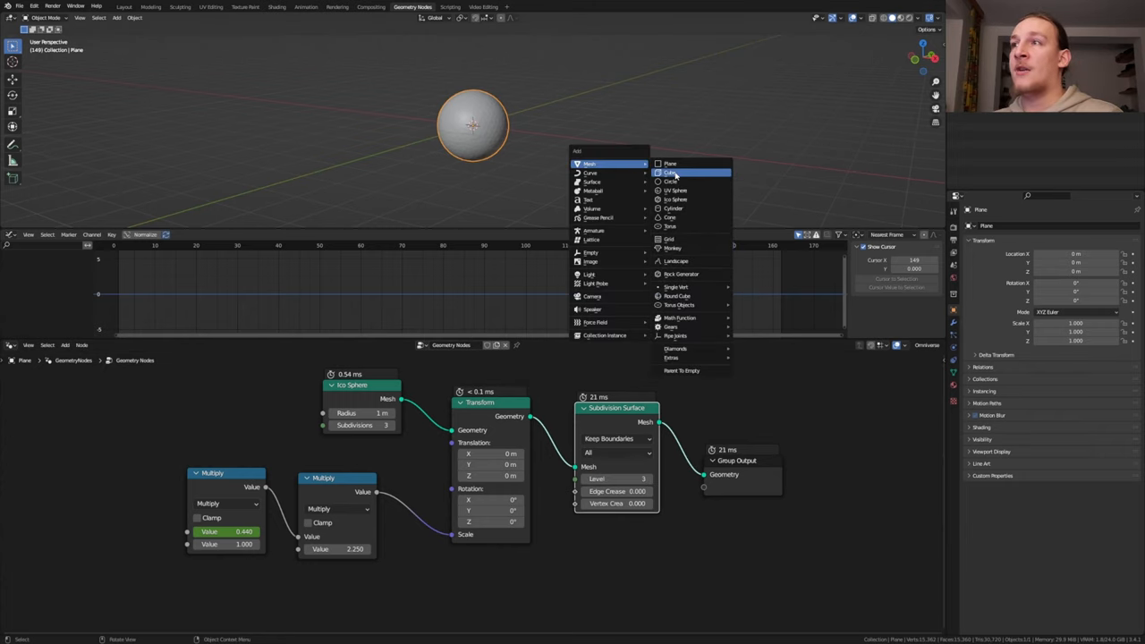
pyautogui.click(670, 173)
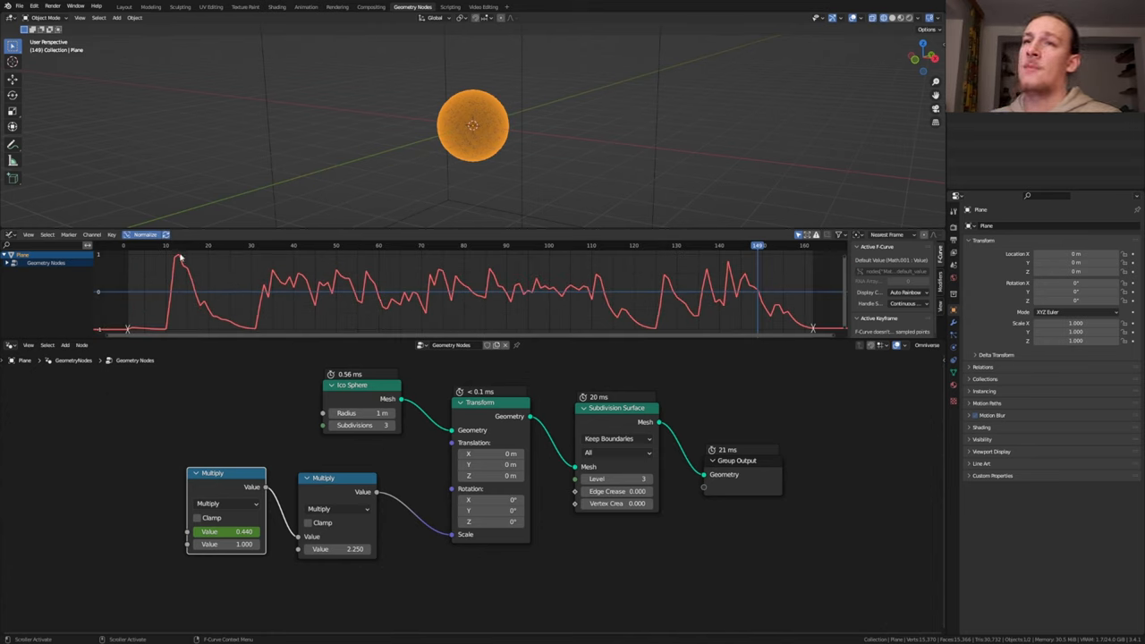
pyautogui.click(192, 245)
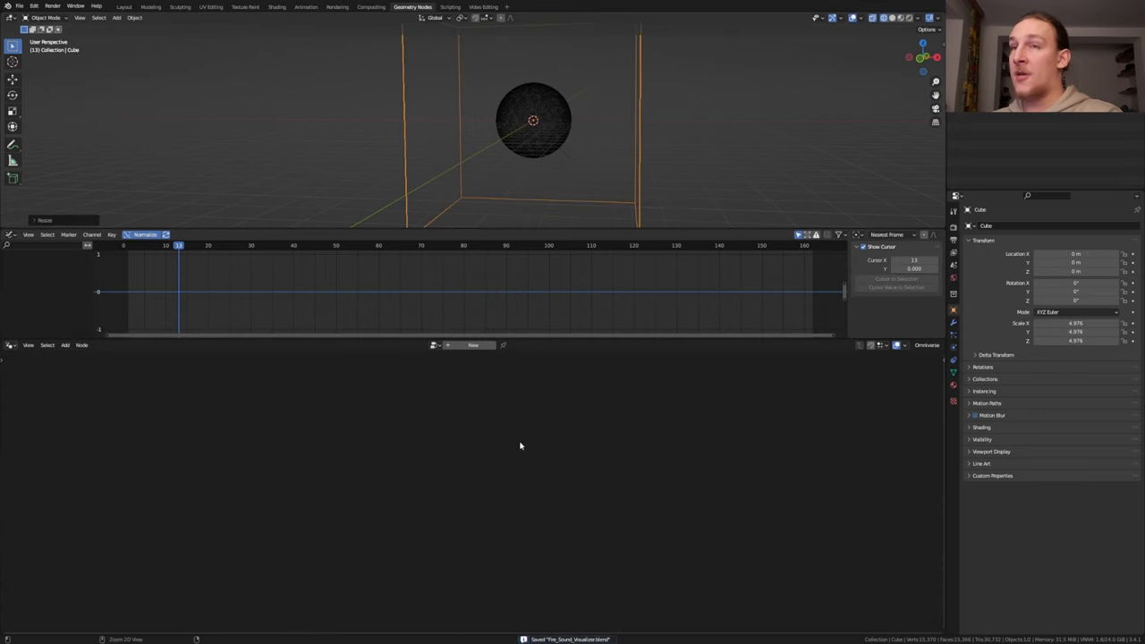
# Make the cube a gas fluid Domain with Cache End set to frame 162.
pyautogui.click(125, 7)
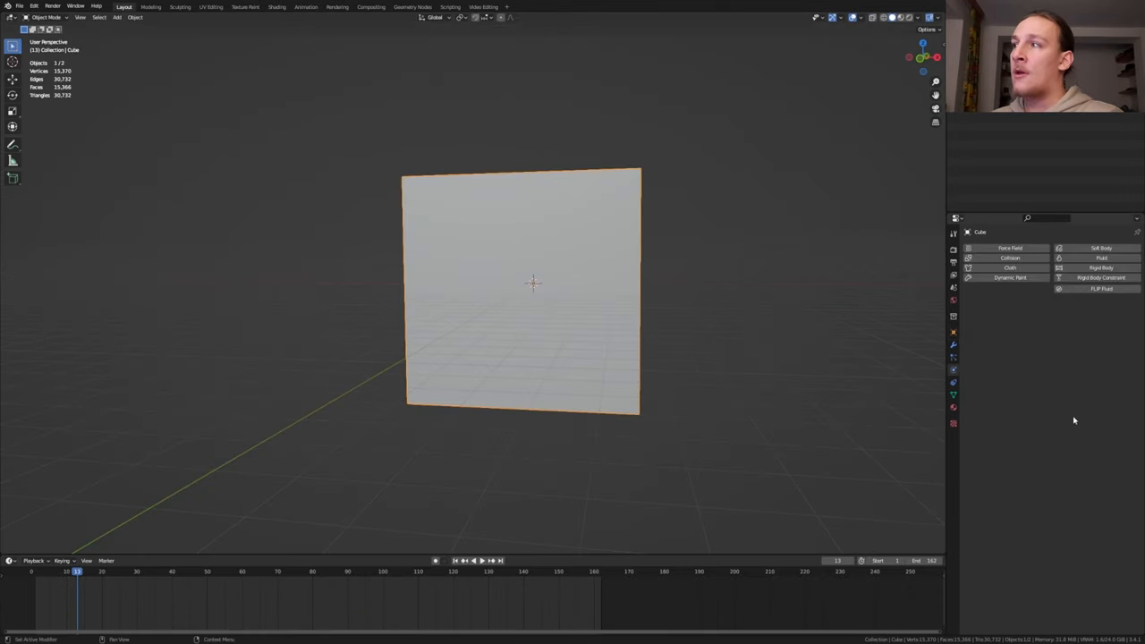
pyautogui.moveTo(1097, 258)
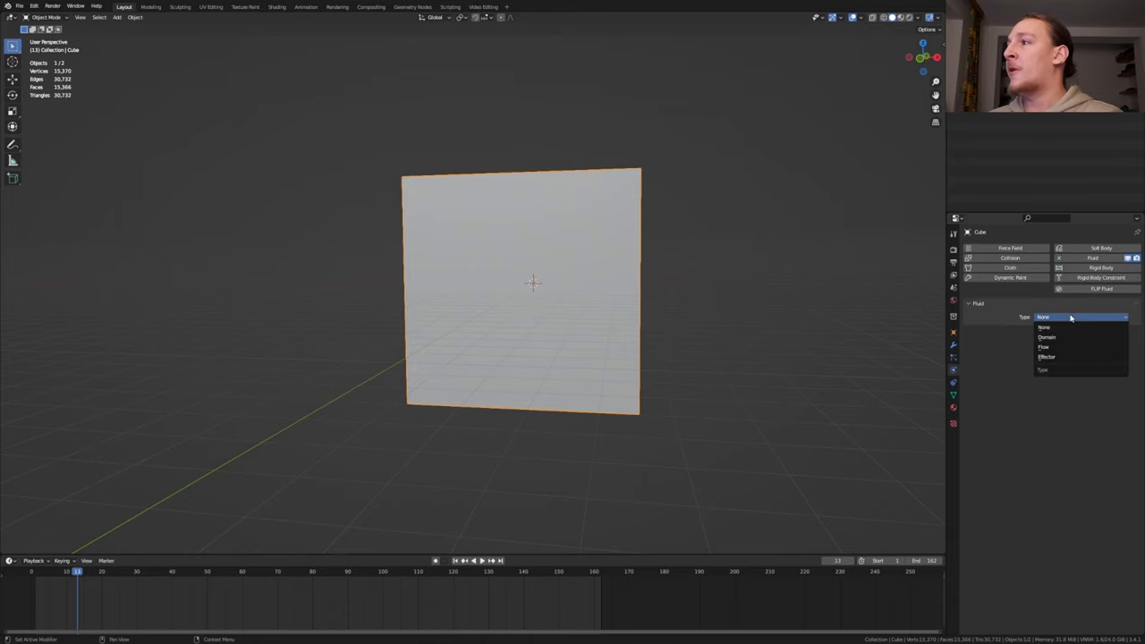
pyautogui.click(1045, 337)
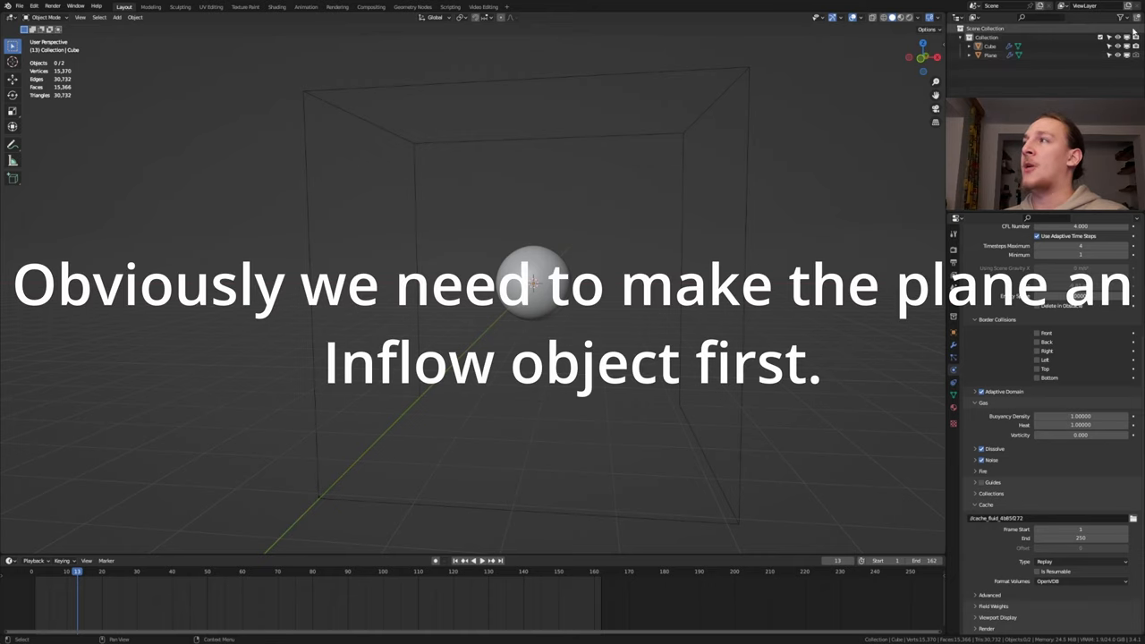
pyautogui.click(1137, 19)
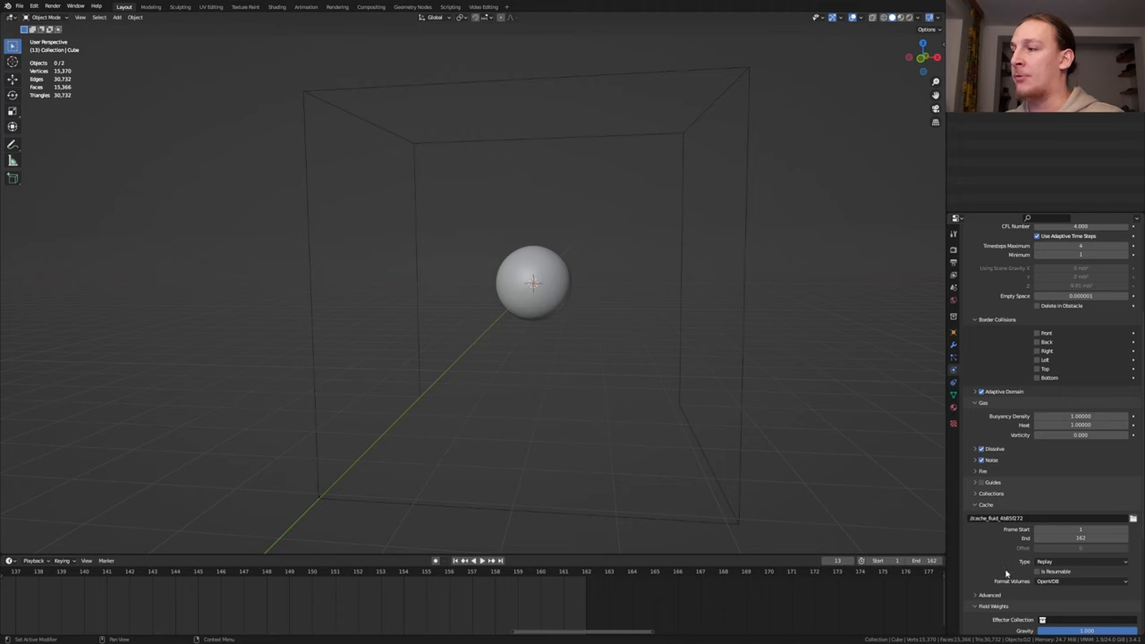
pyautogui.scroll(-3)
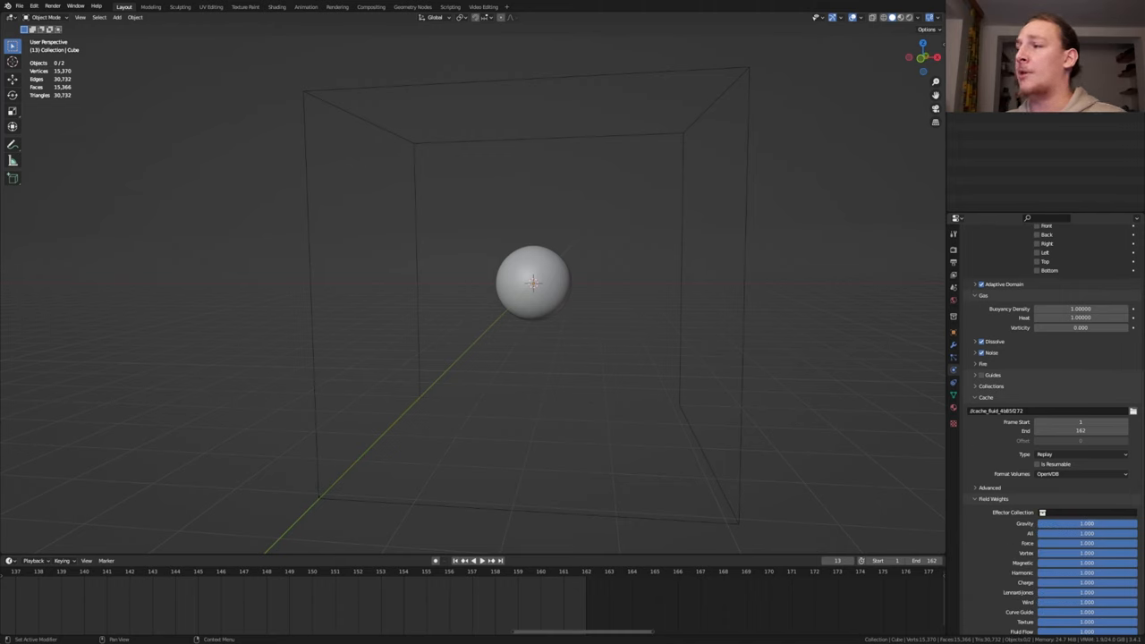
pyautogui.click(1082, 454)
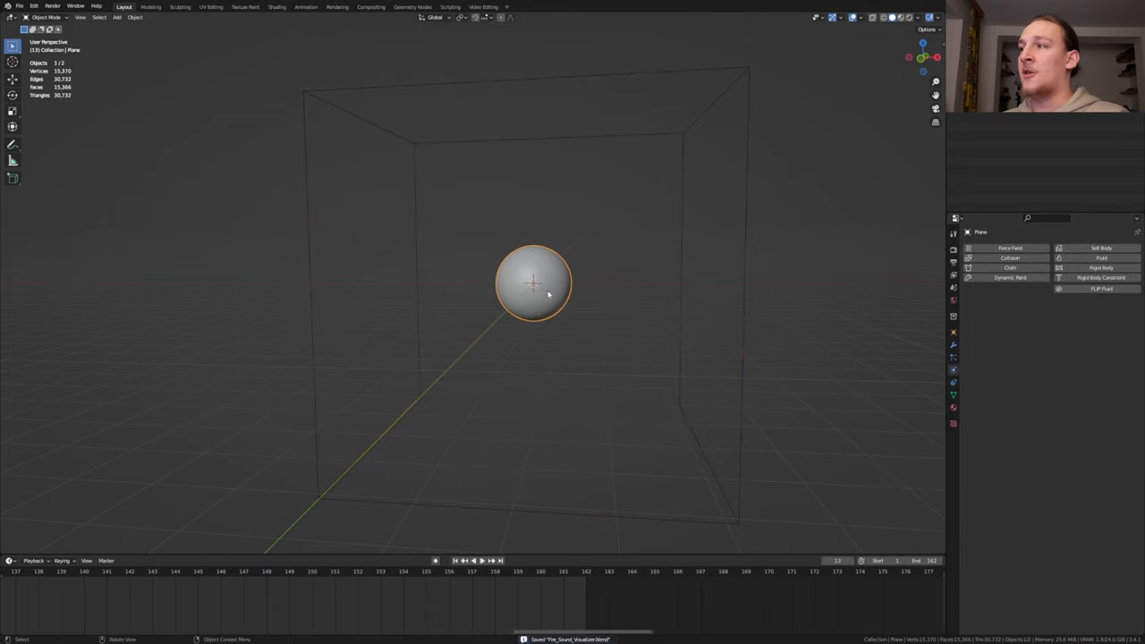
# Give the plane fluid physics as a flow emitting Fire + Smoke.
pyautogui.click(1100, 257)
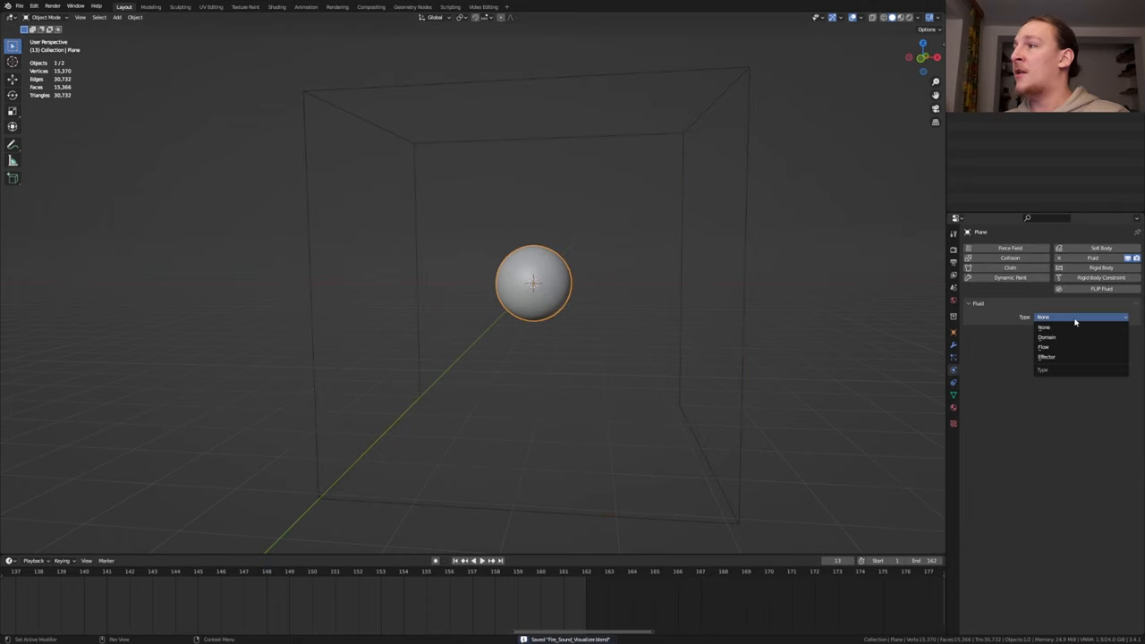
pyautogui.click(1044, 347)
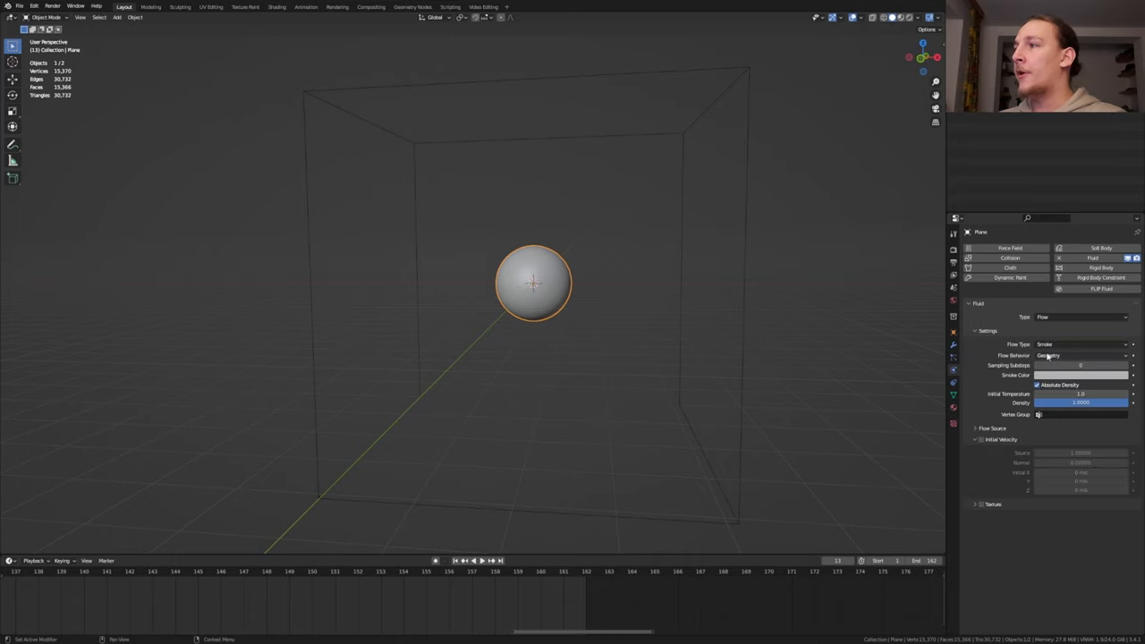
pyautogui.click(1079, 342)
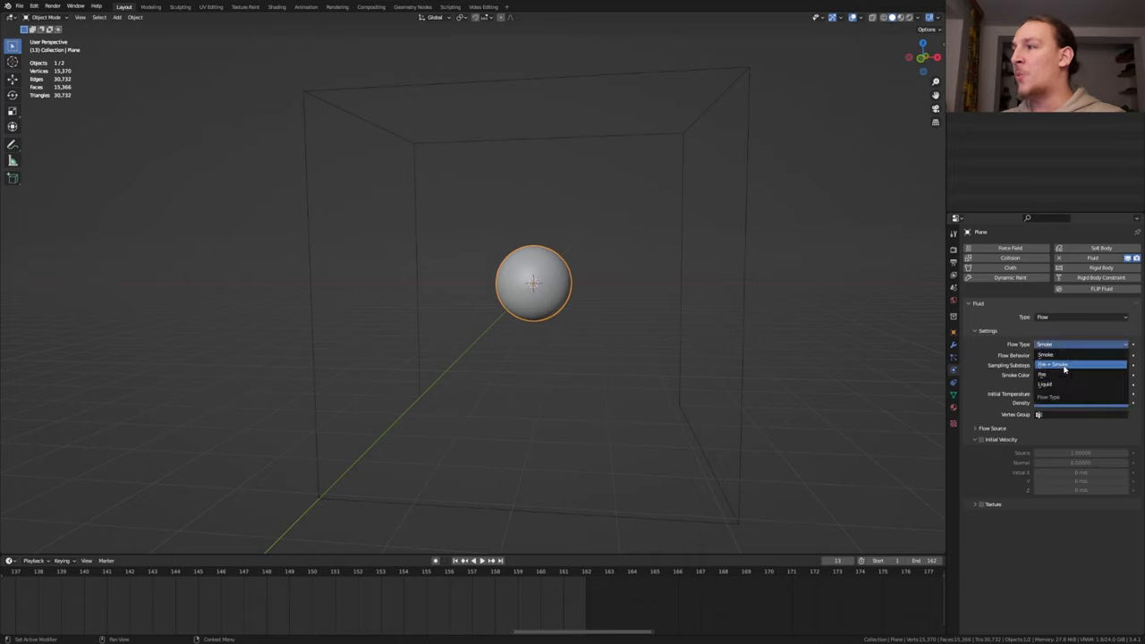
pyautogui.click(1060, 363)
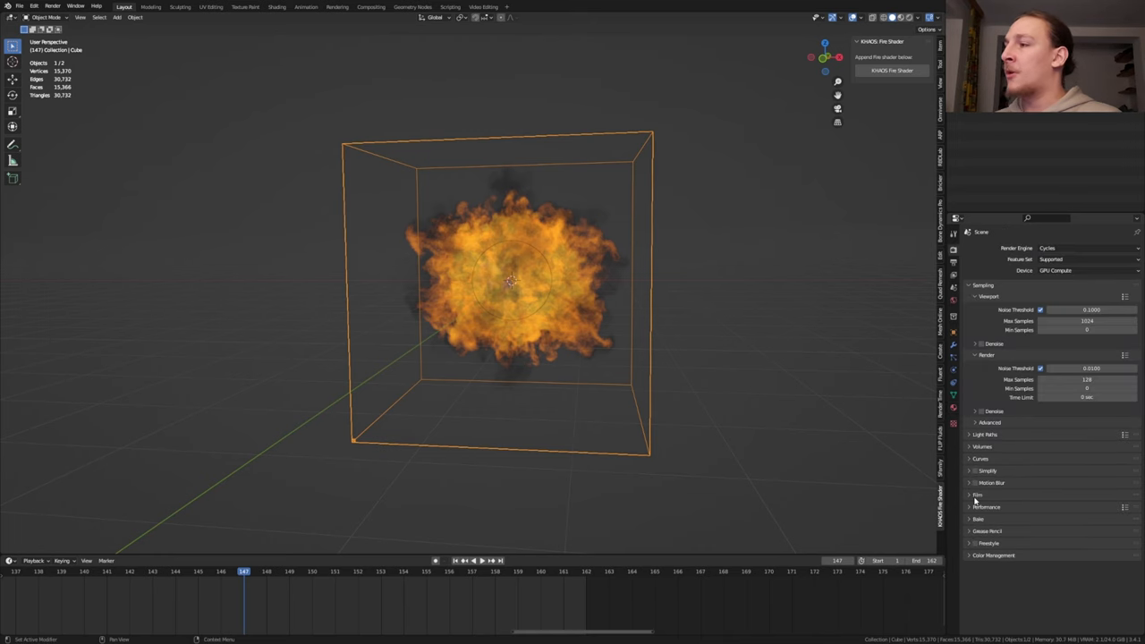
# Enable transparent film, Filmic view with Very High Contrast look, and motion blur.
pyautogui.click(970, 494)
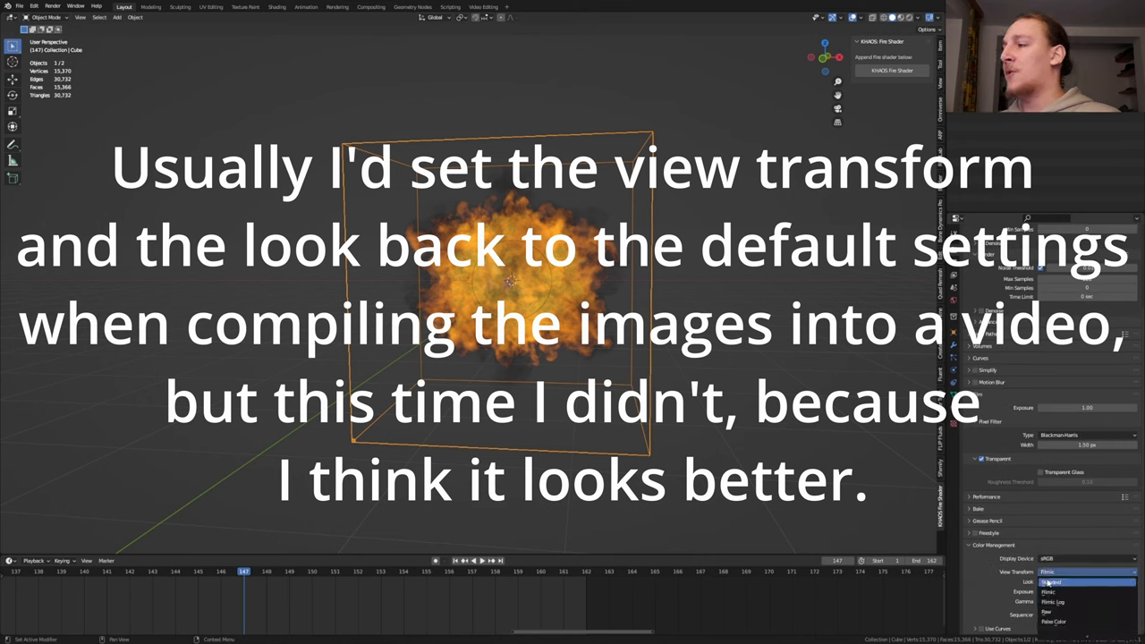
pyautogui.click(1080, 570)
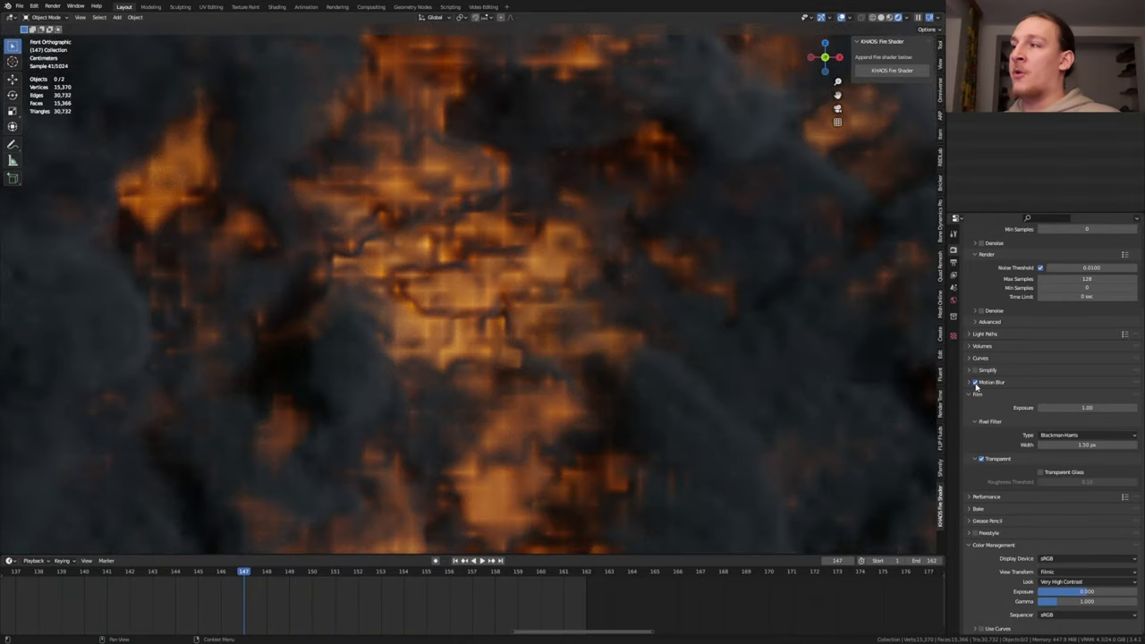
pyautogui.click(967, 382)
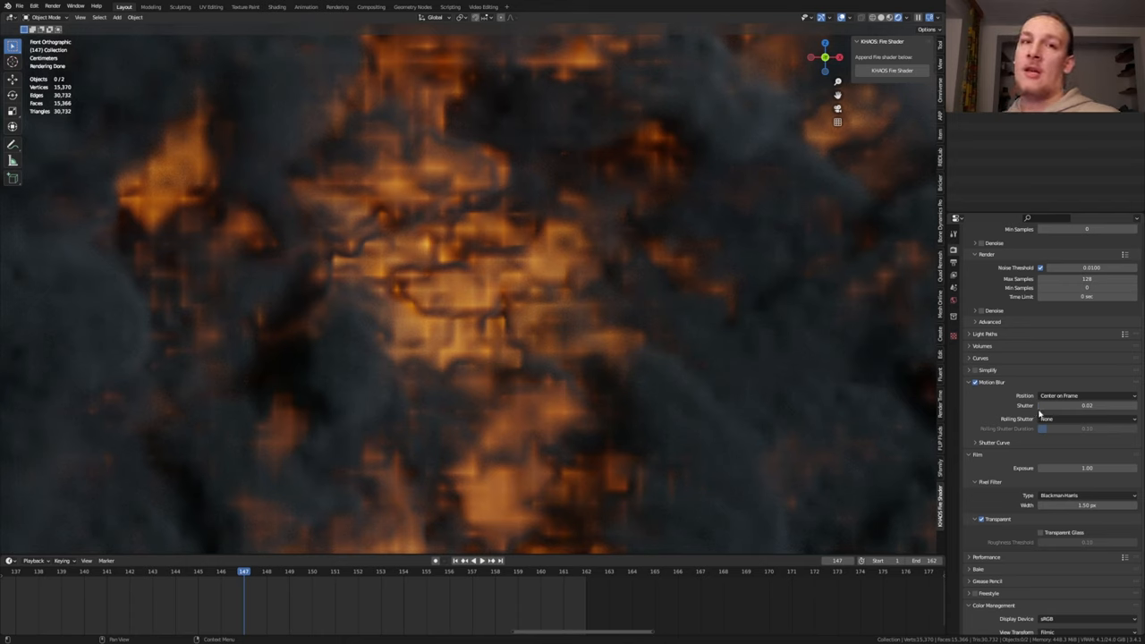
# Switch back to the Geometry Nodes workspace showing the plane's sound-baked curve.
pyautogui.click(415, 7)
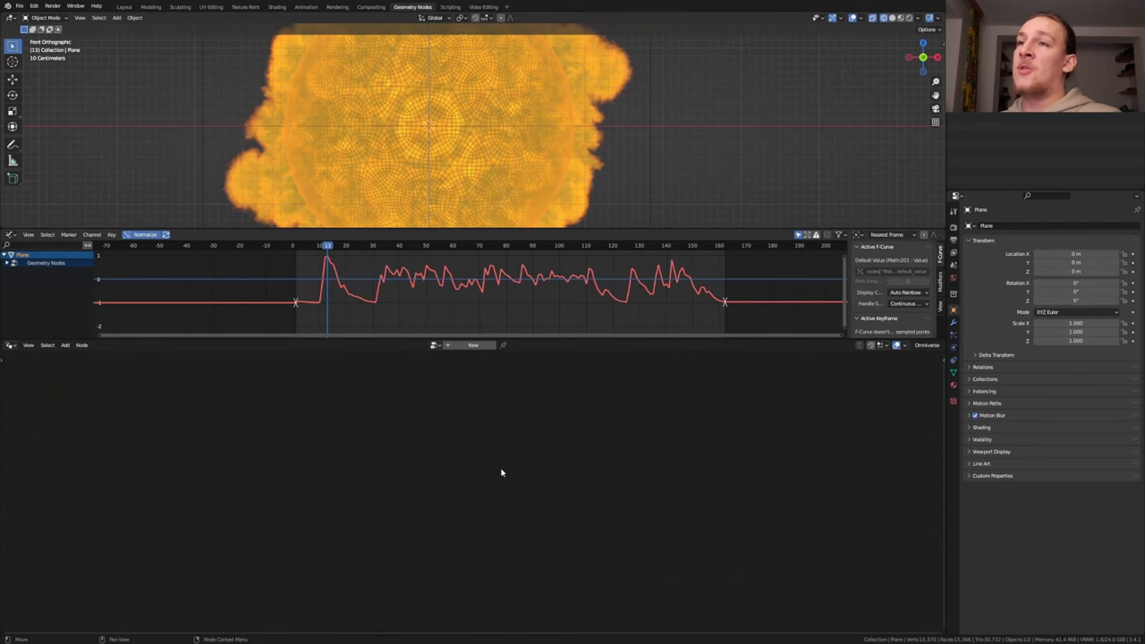
pyautogui.moveTo(501, 472)
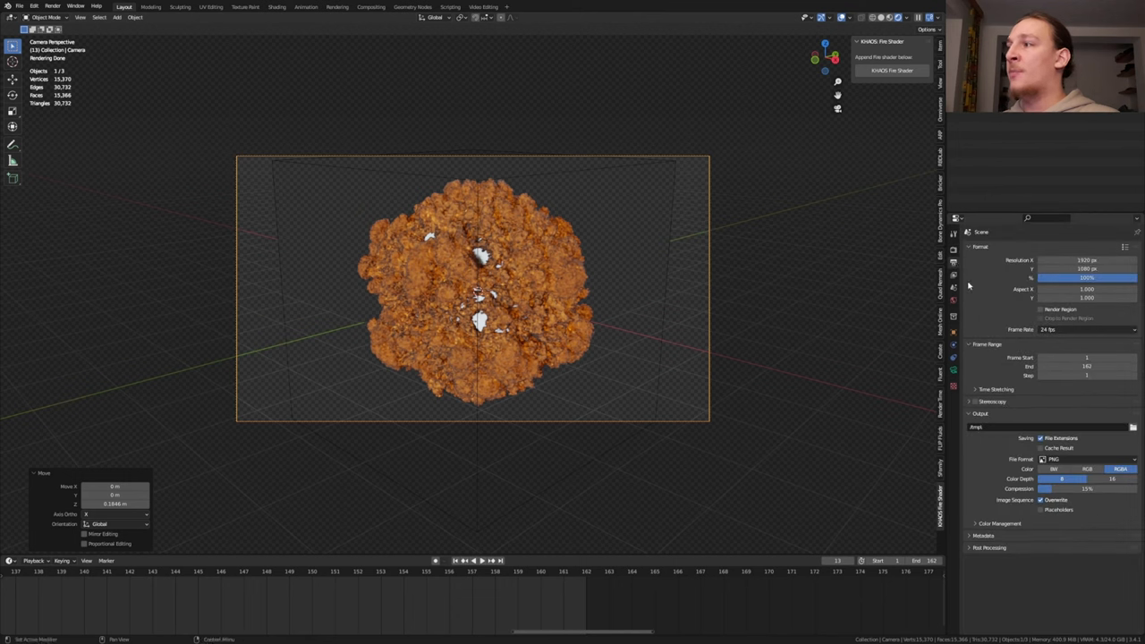
# Set the render output folder to Rendered_Images and max render samples to 256.
pyautogui.click(1055, 427)
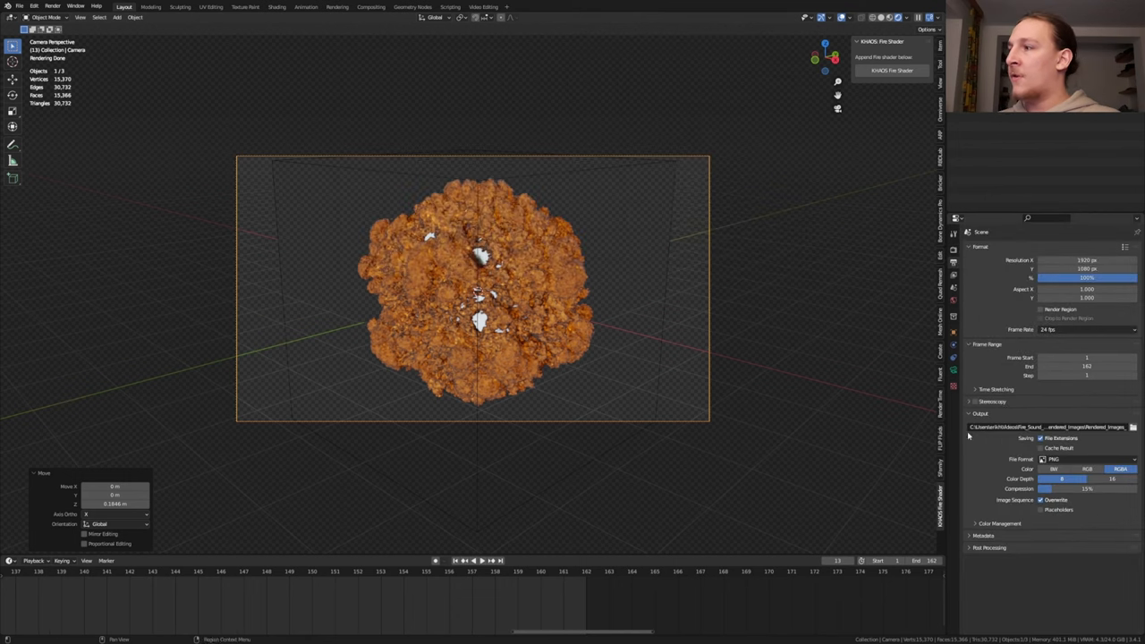
pyautogui.click(1086, 467)
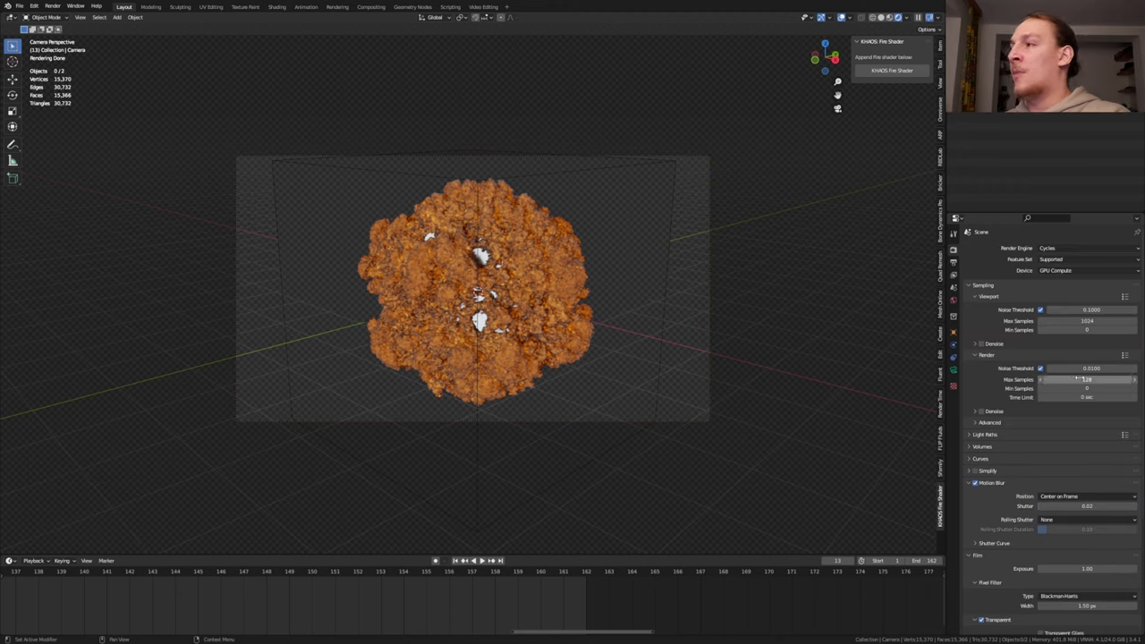
pyautogui.click(1083, 378)
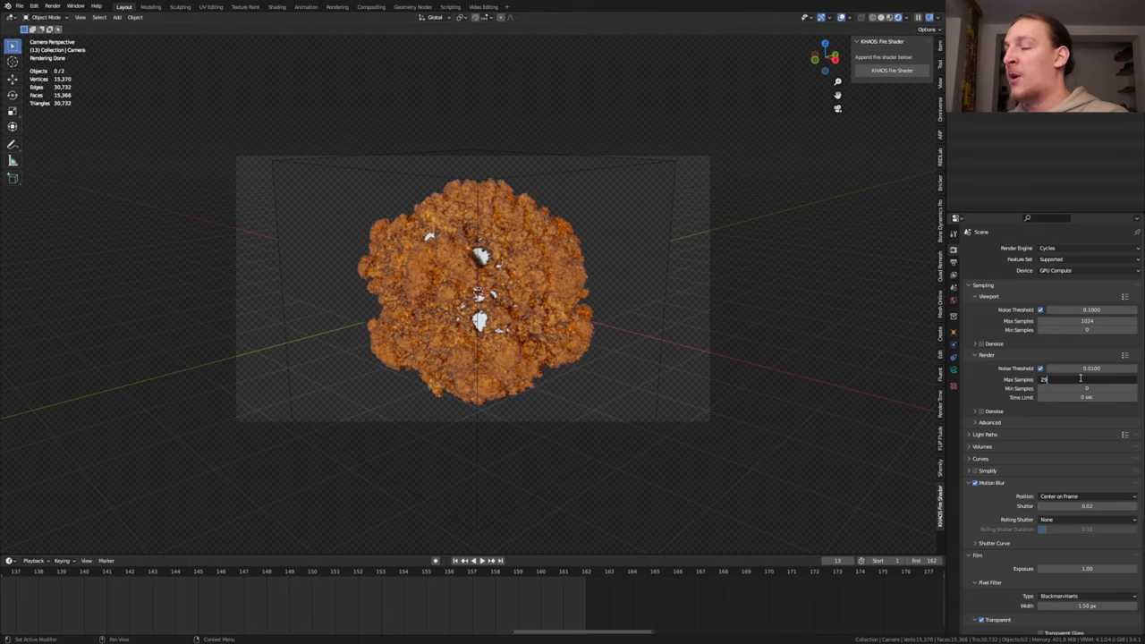
pyautogui.click(368, 7)
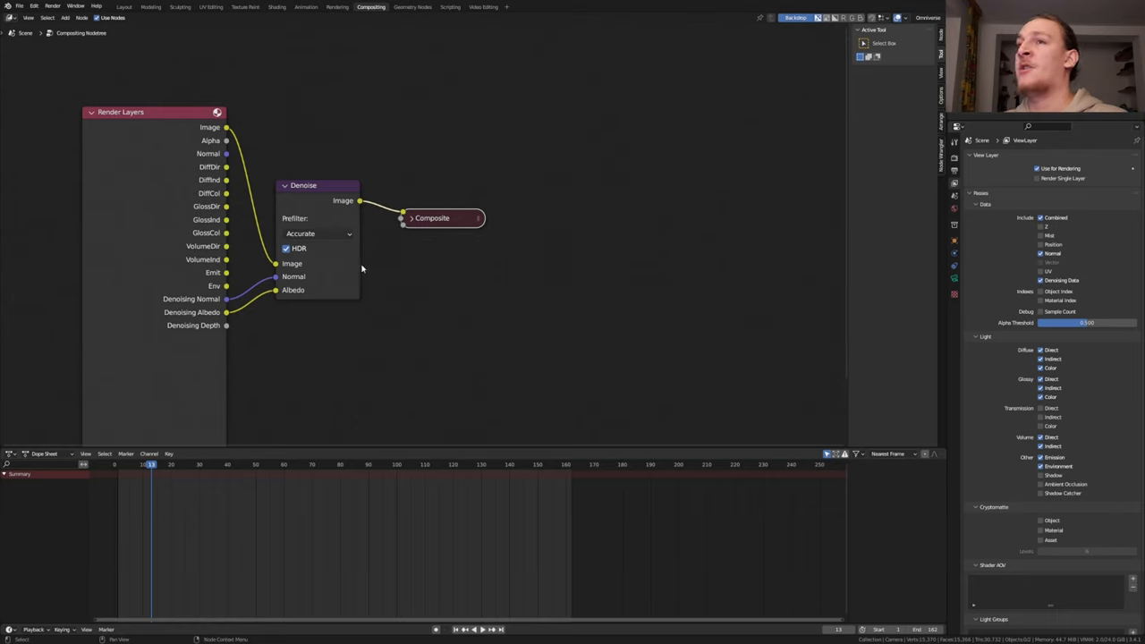
# Turn on Persistent Data and Lock Interface, then switch to the Video Editing workspace.
pyautogui.click(945, 183)
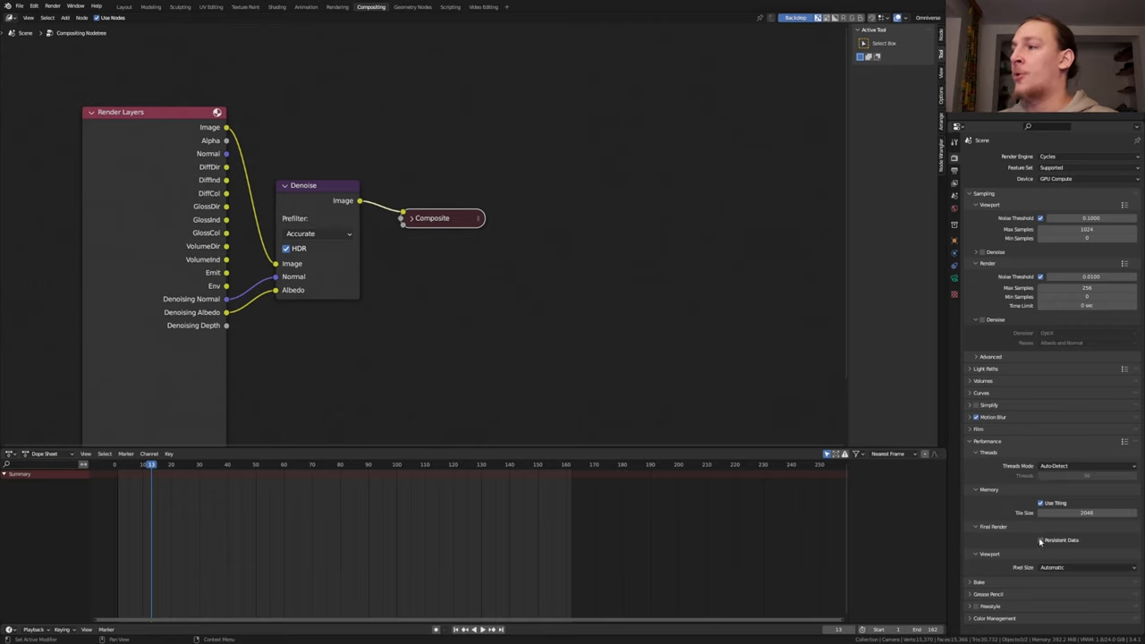
pyautogui.click(1040, 540)
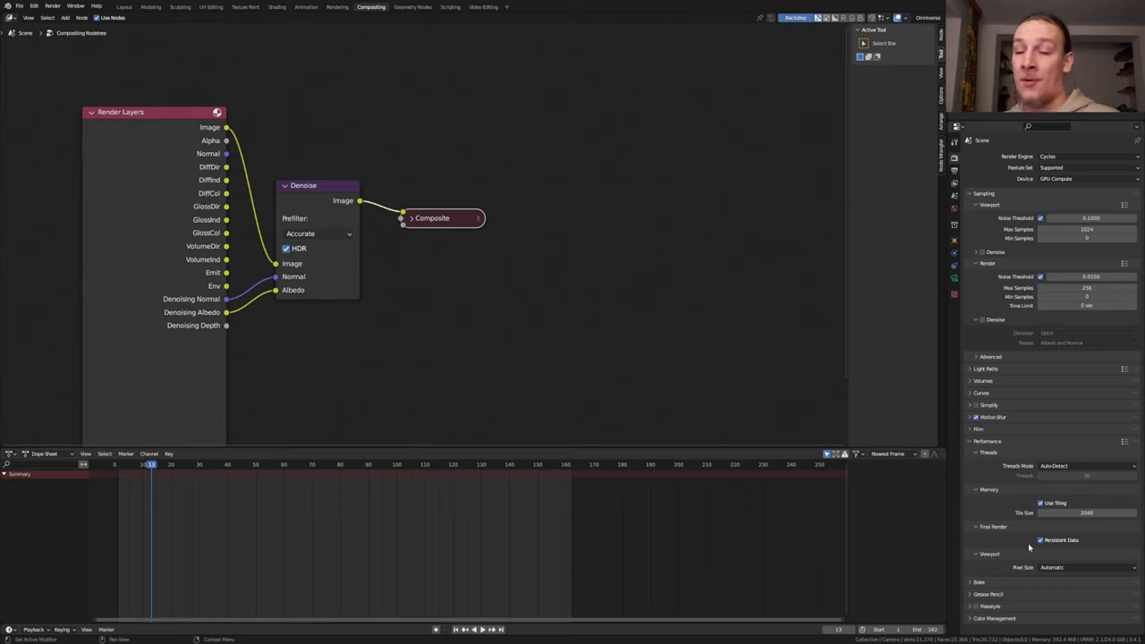
pyautogui.click(56, 7)
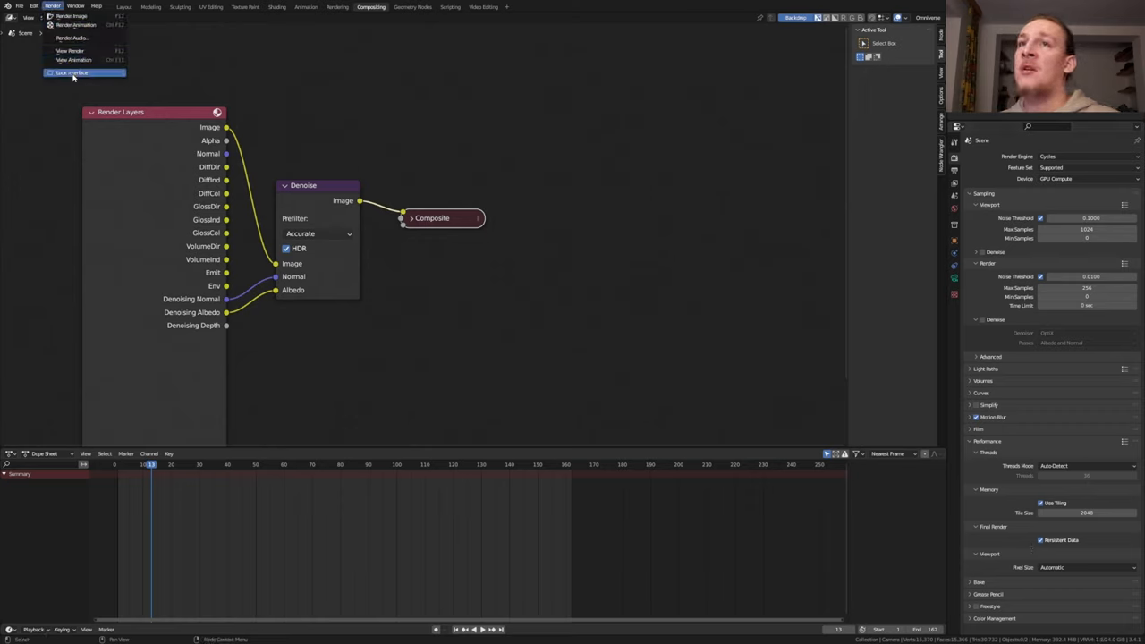
pyautogui.click(76, 70)
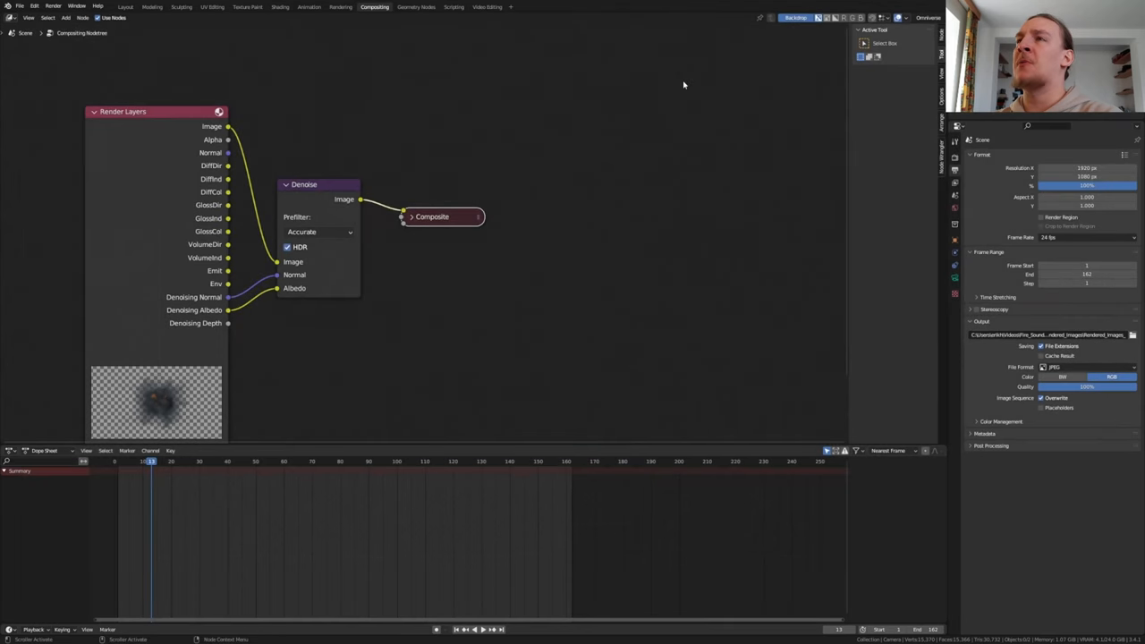
pyautogui.click(487, 6)
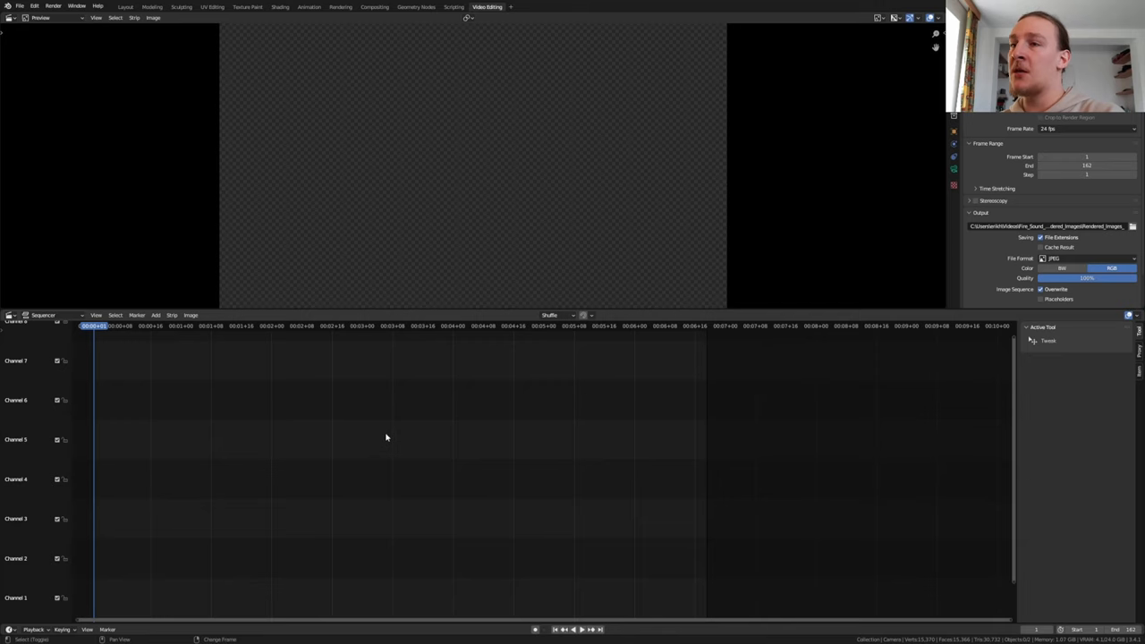
# Add the rendered JPEG frames as an image strip and Intro.mp4 as a movie strip.
pyautogui.click(154, 315)
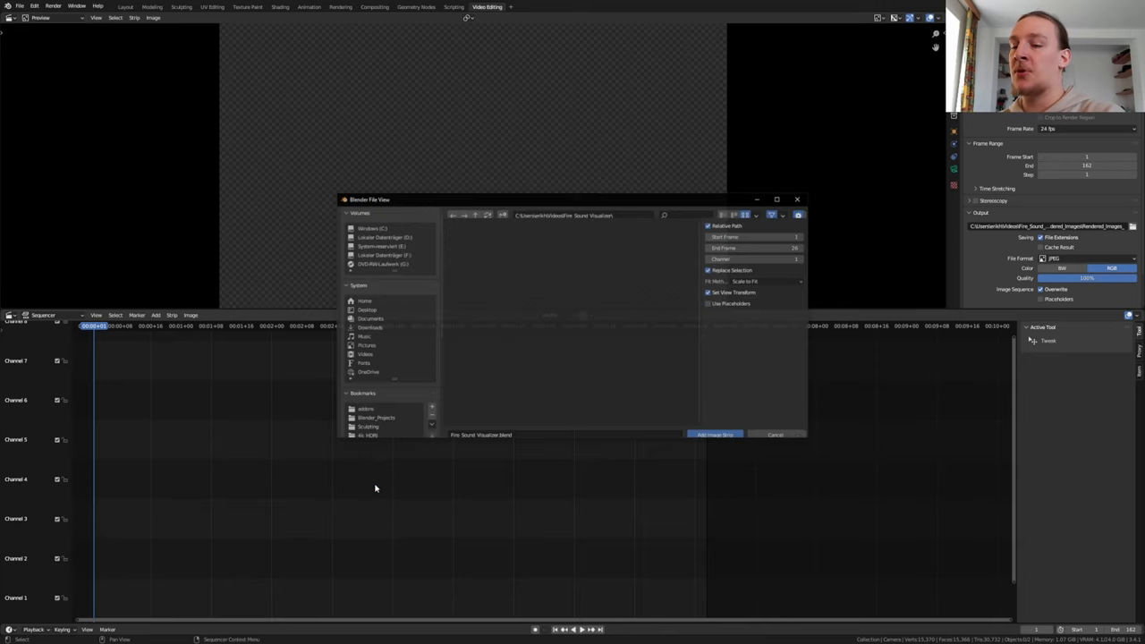
pyautogui.click(715, 434)
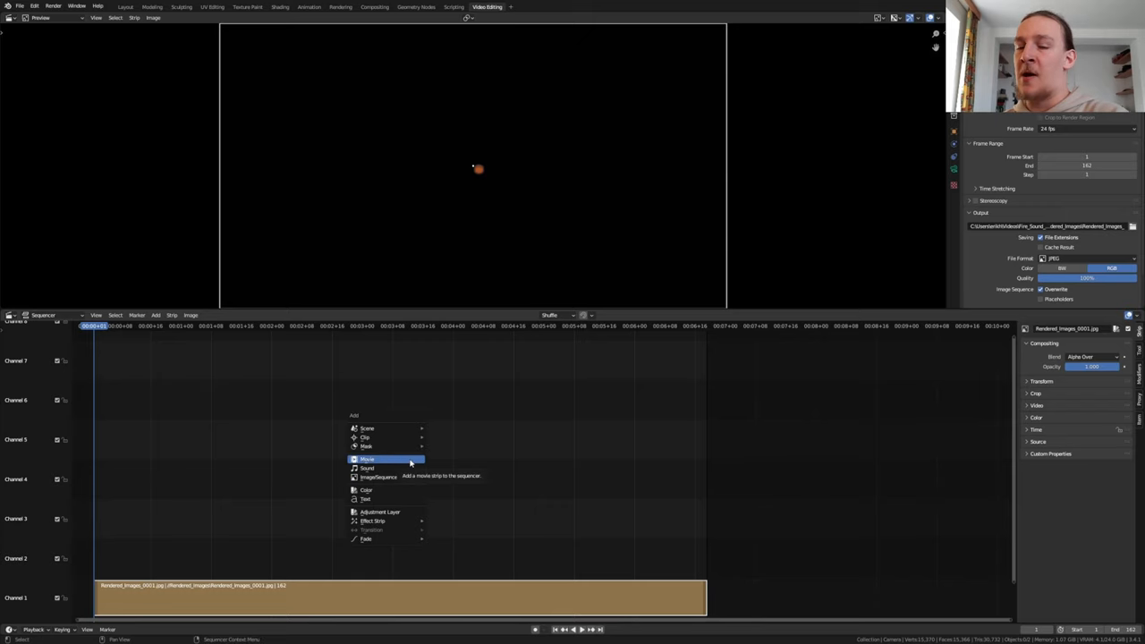
pyautogui.click(365, 460)
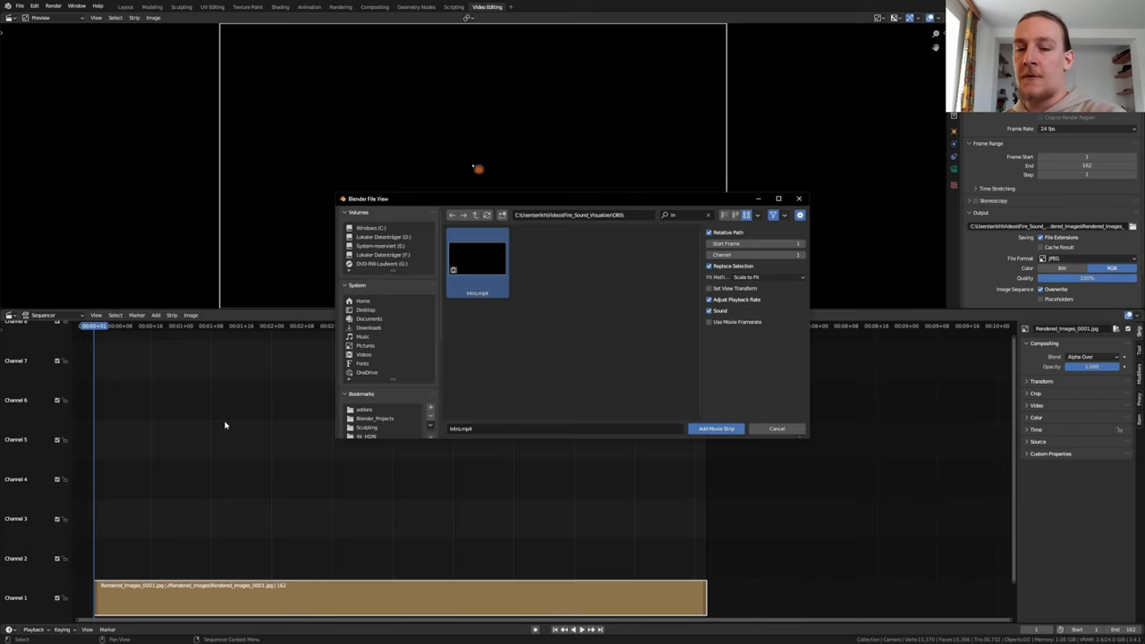
pyautogui.click(154, 315)
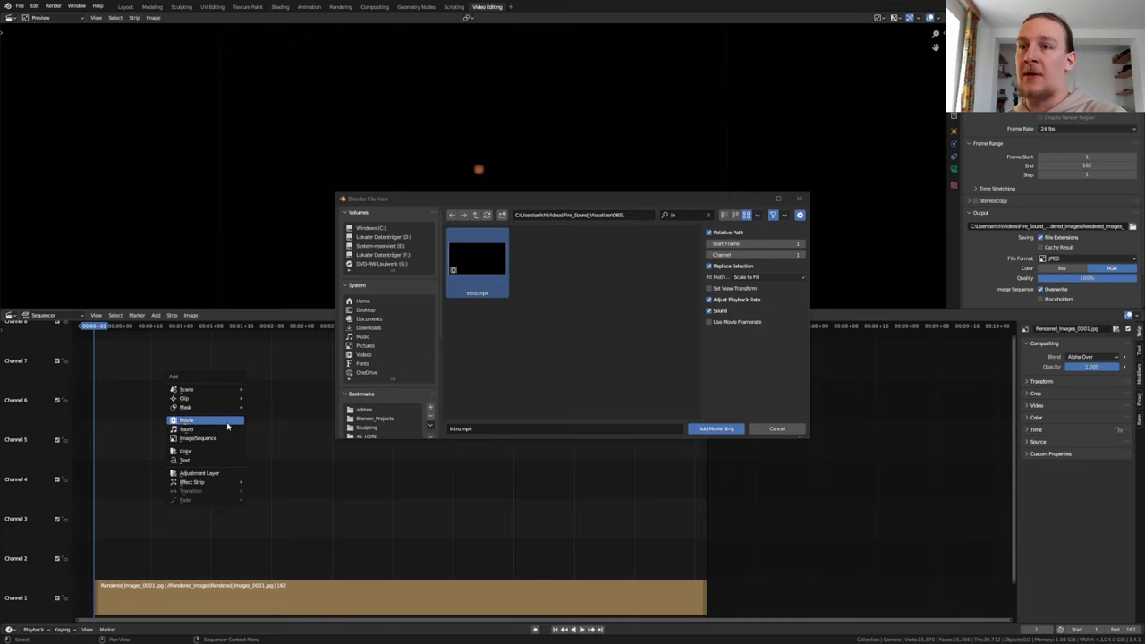
pyautogui.click(716, 428)
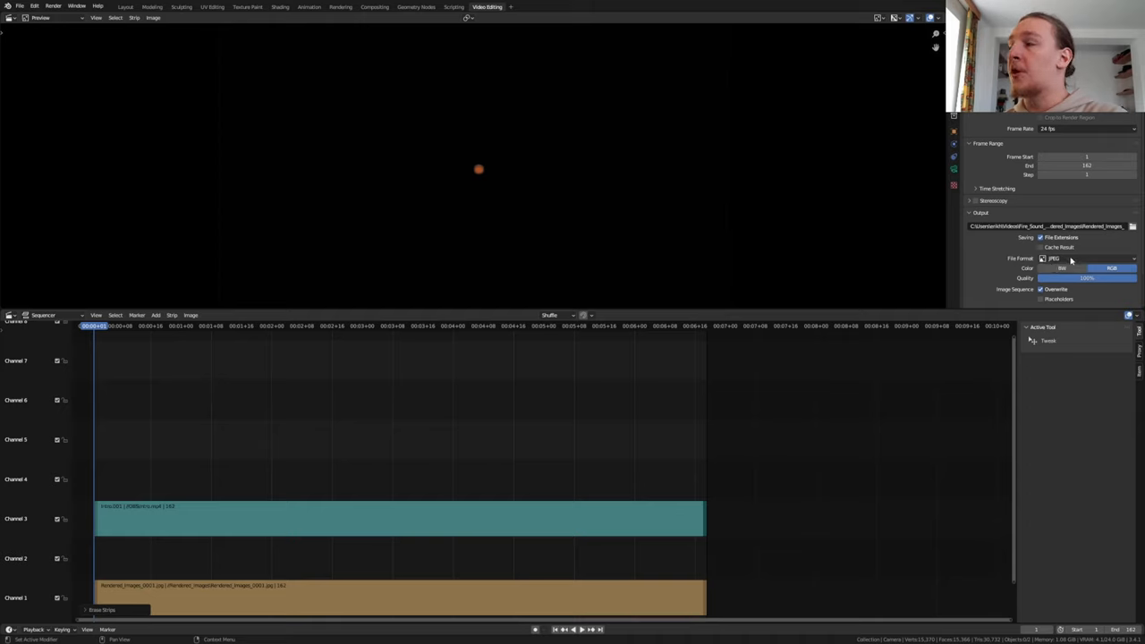
# Switch the output File Format to FFmpeg Video with High quality and MP3 audio.
pyautogui.click(1082, 258)
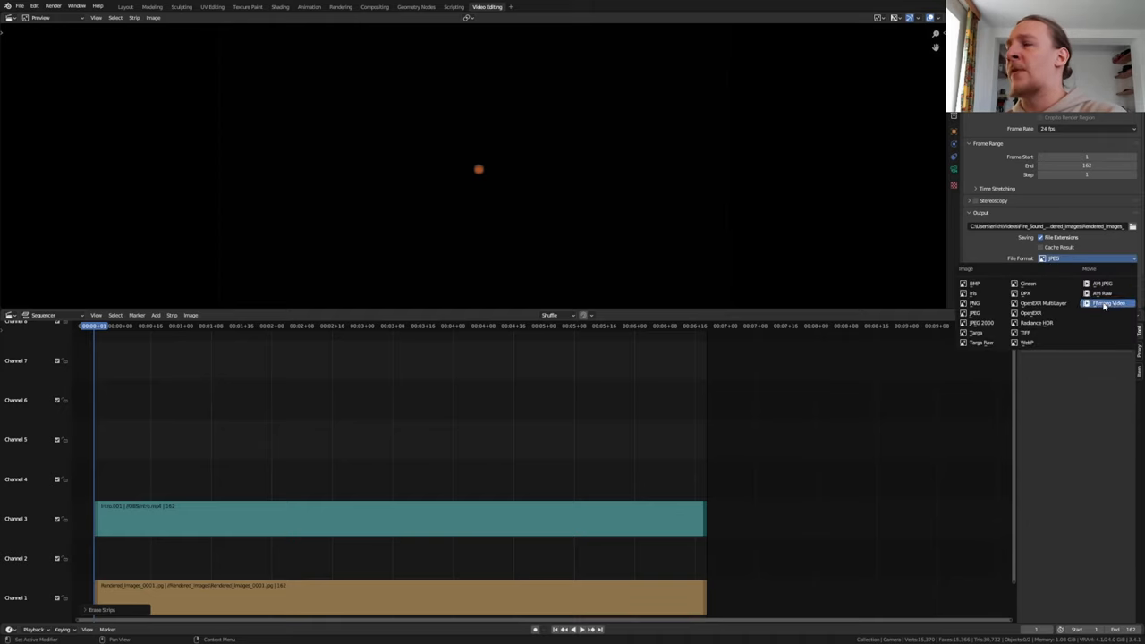
pyautogui.click(1109, 303)
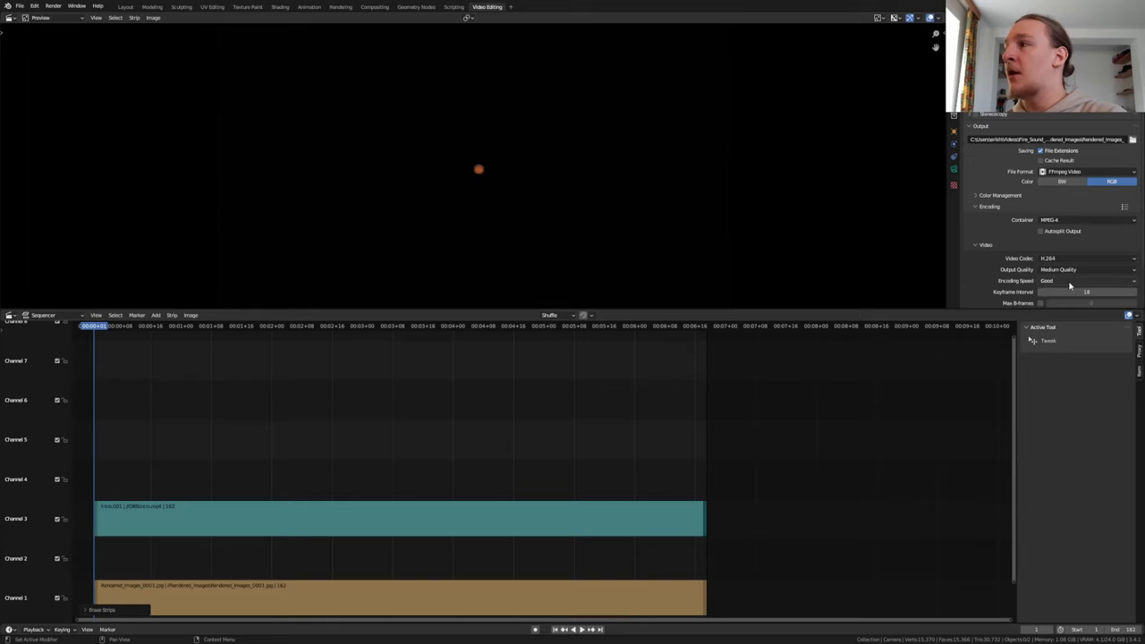
pyautogui.click(1087, 269)
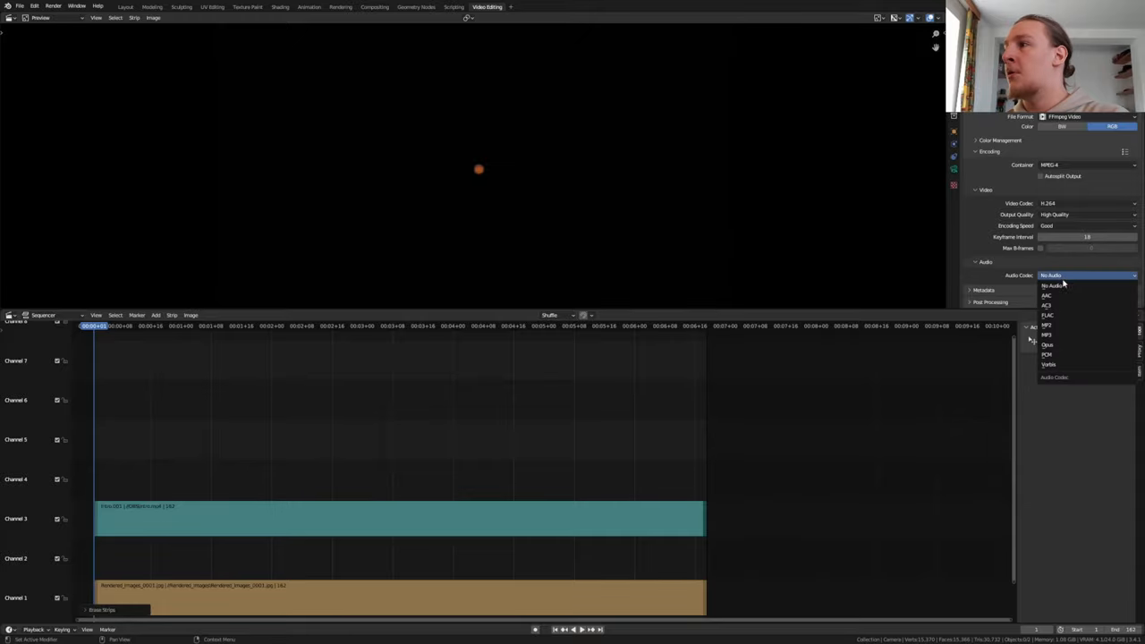
pyautogui.click(1048, 335)
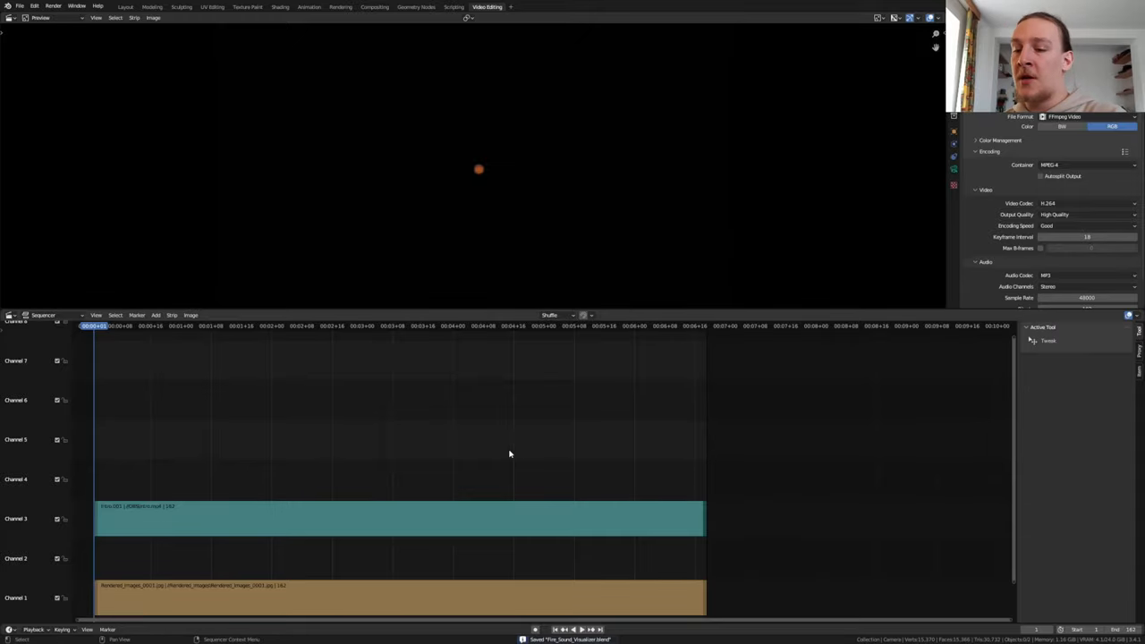